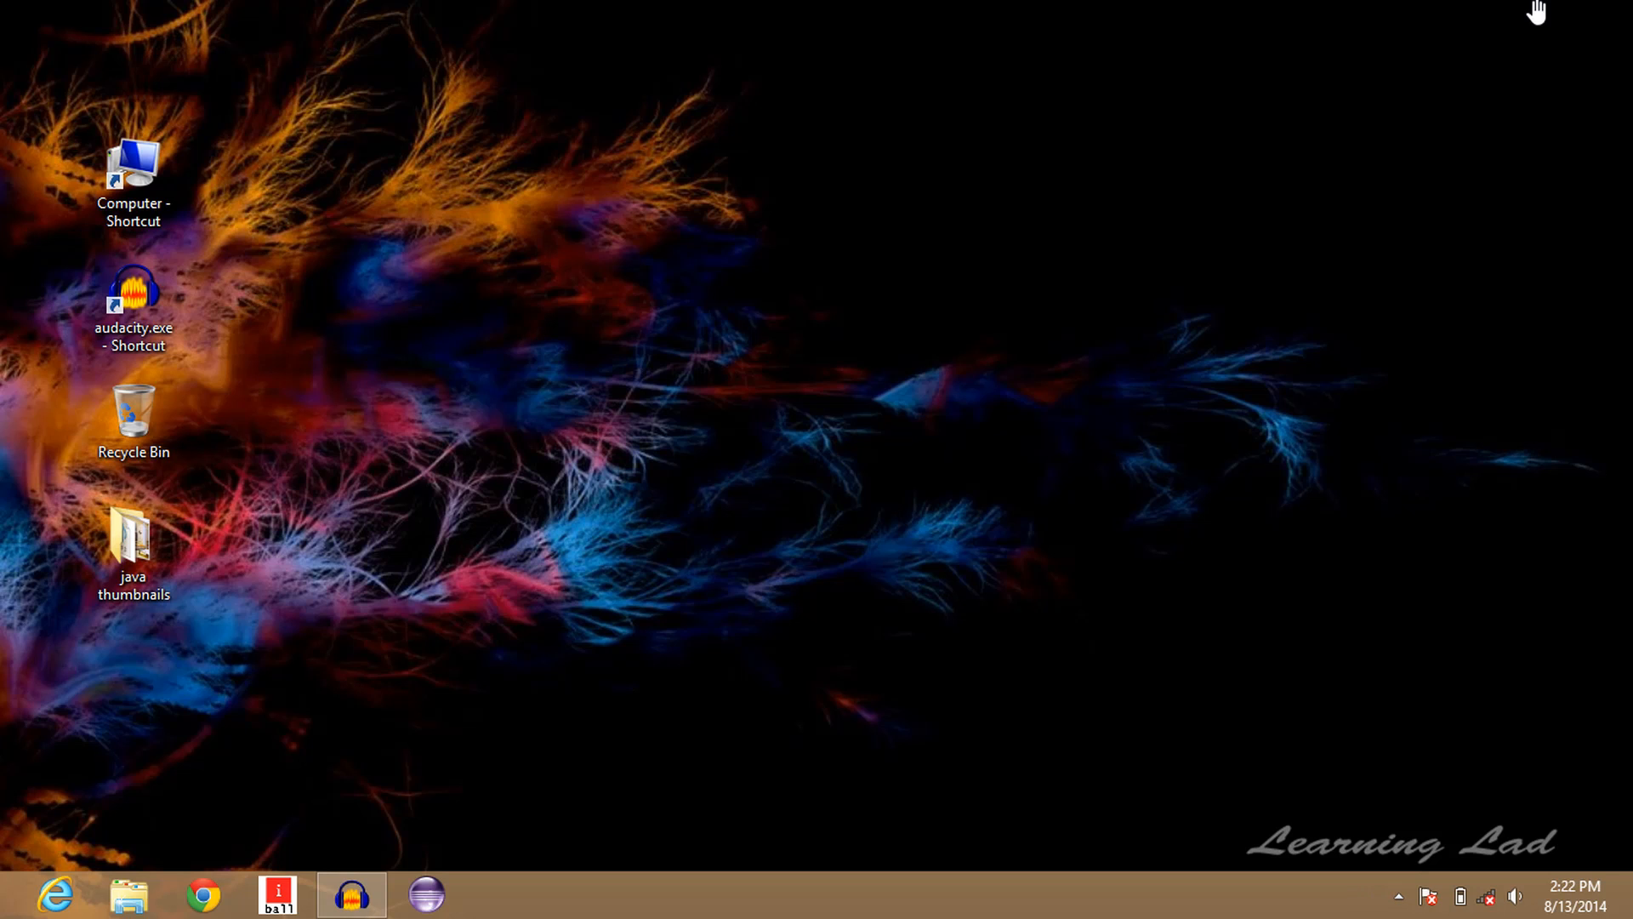
mouse_move(1577, 895)
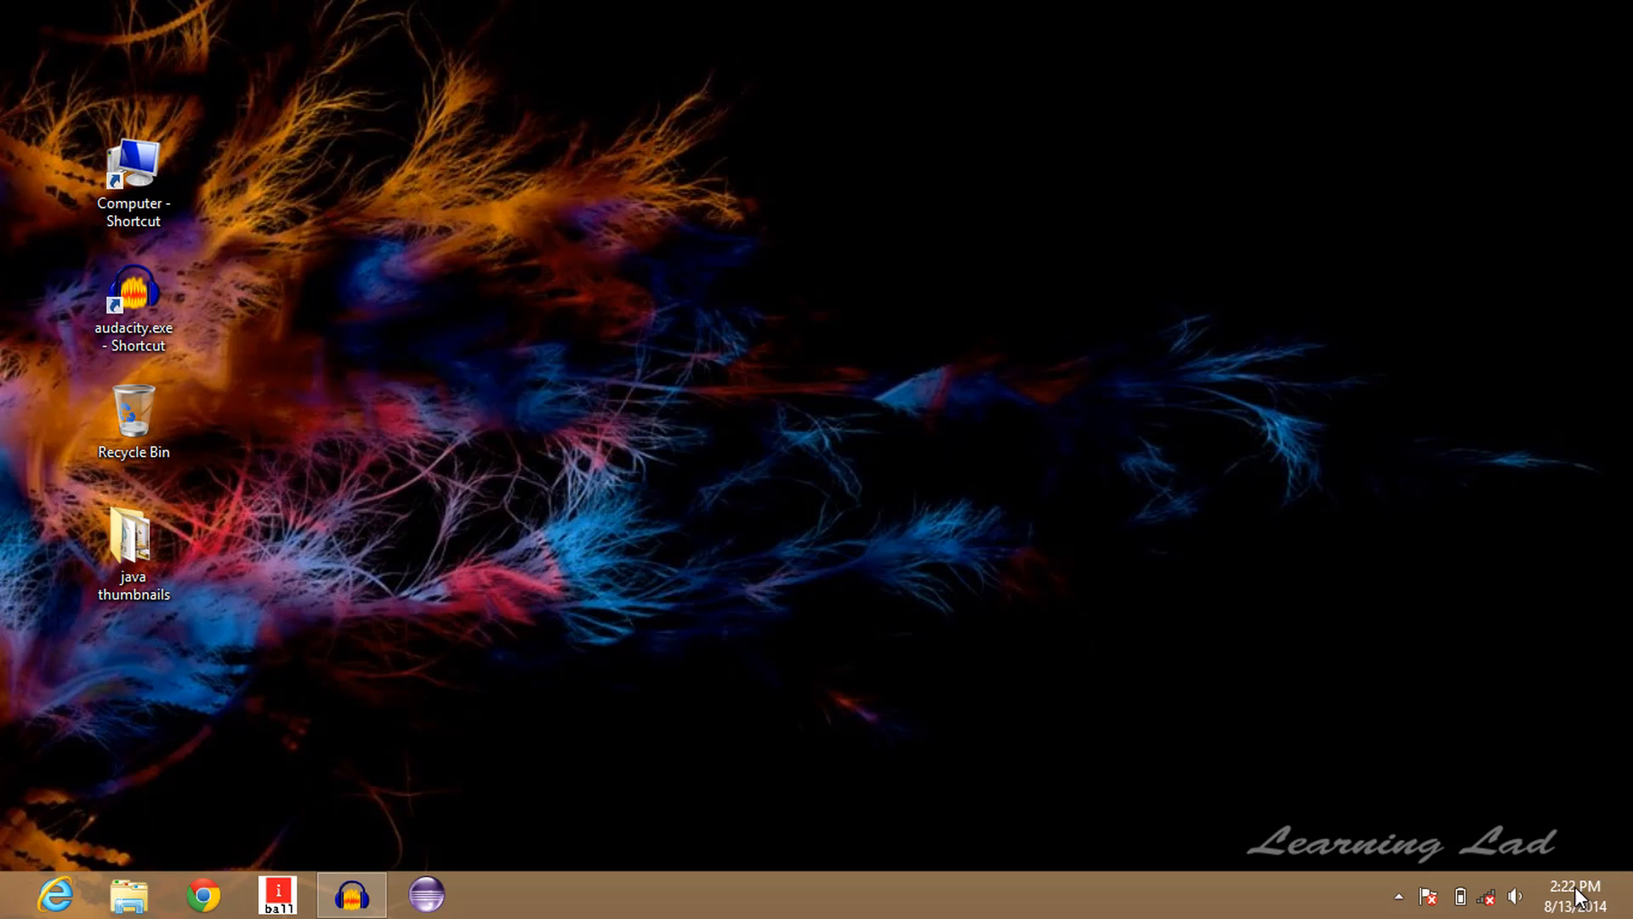
mouse_move(1585, 904)
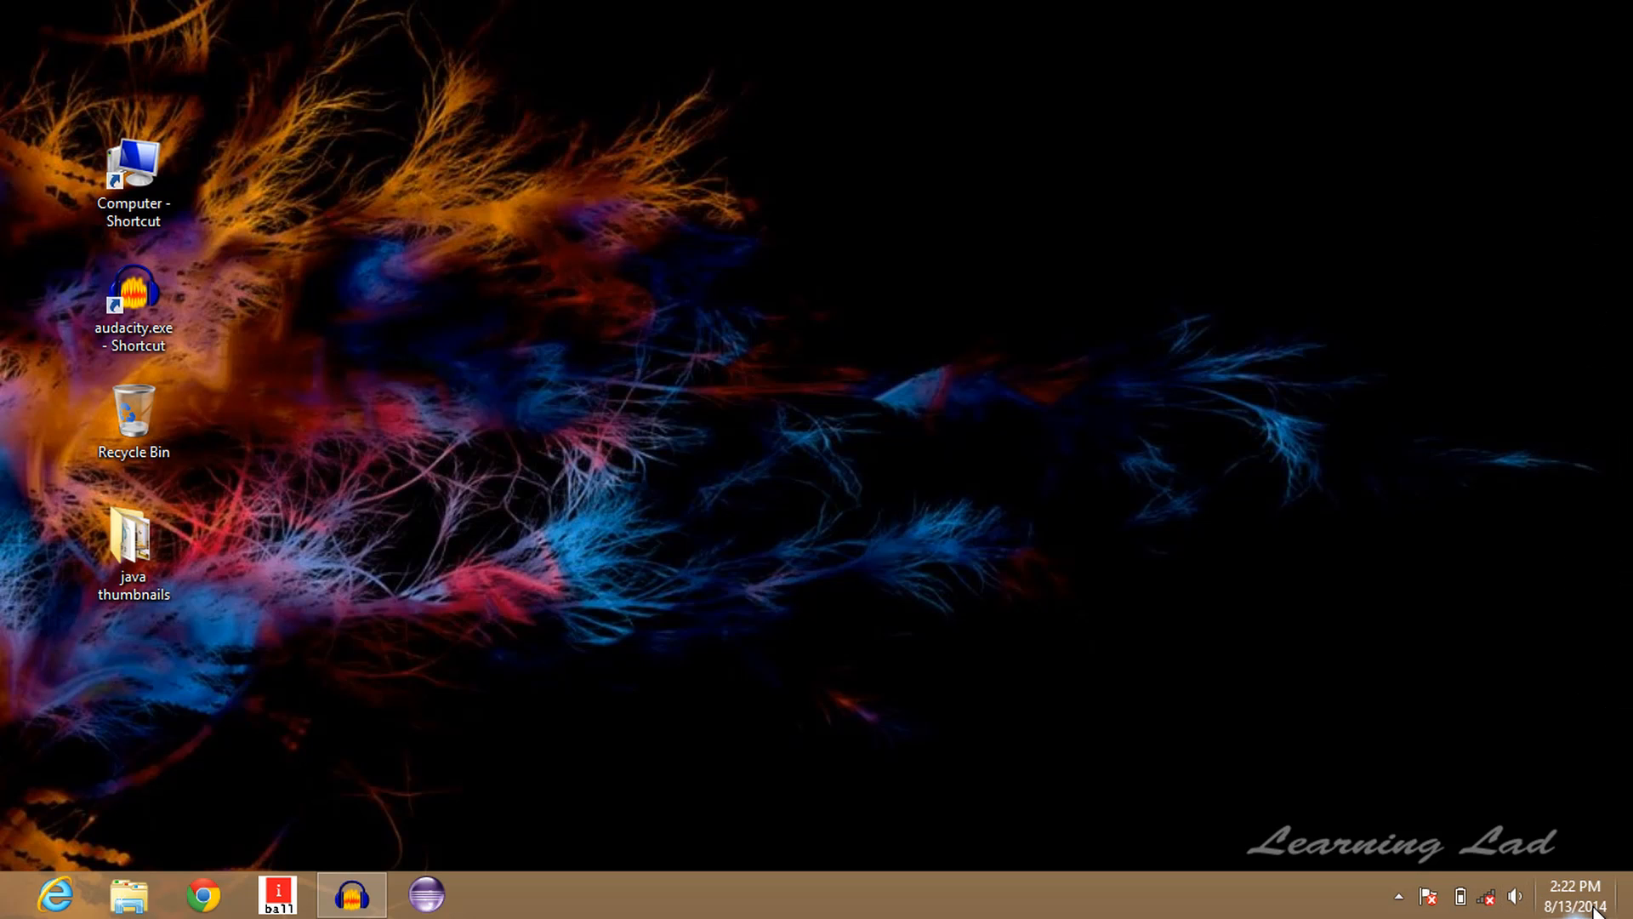
mouse_move(1578, 888)
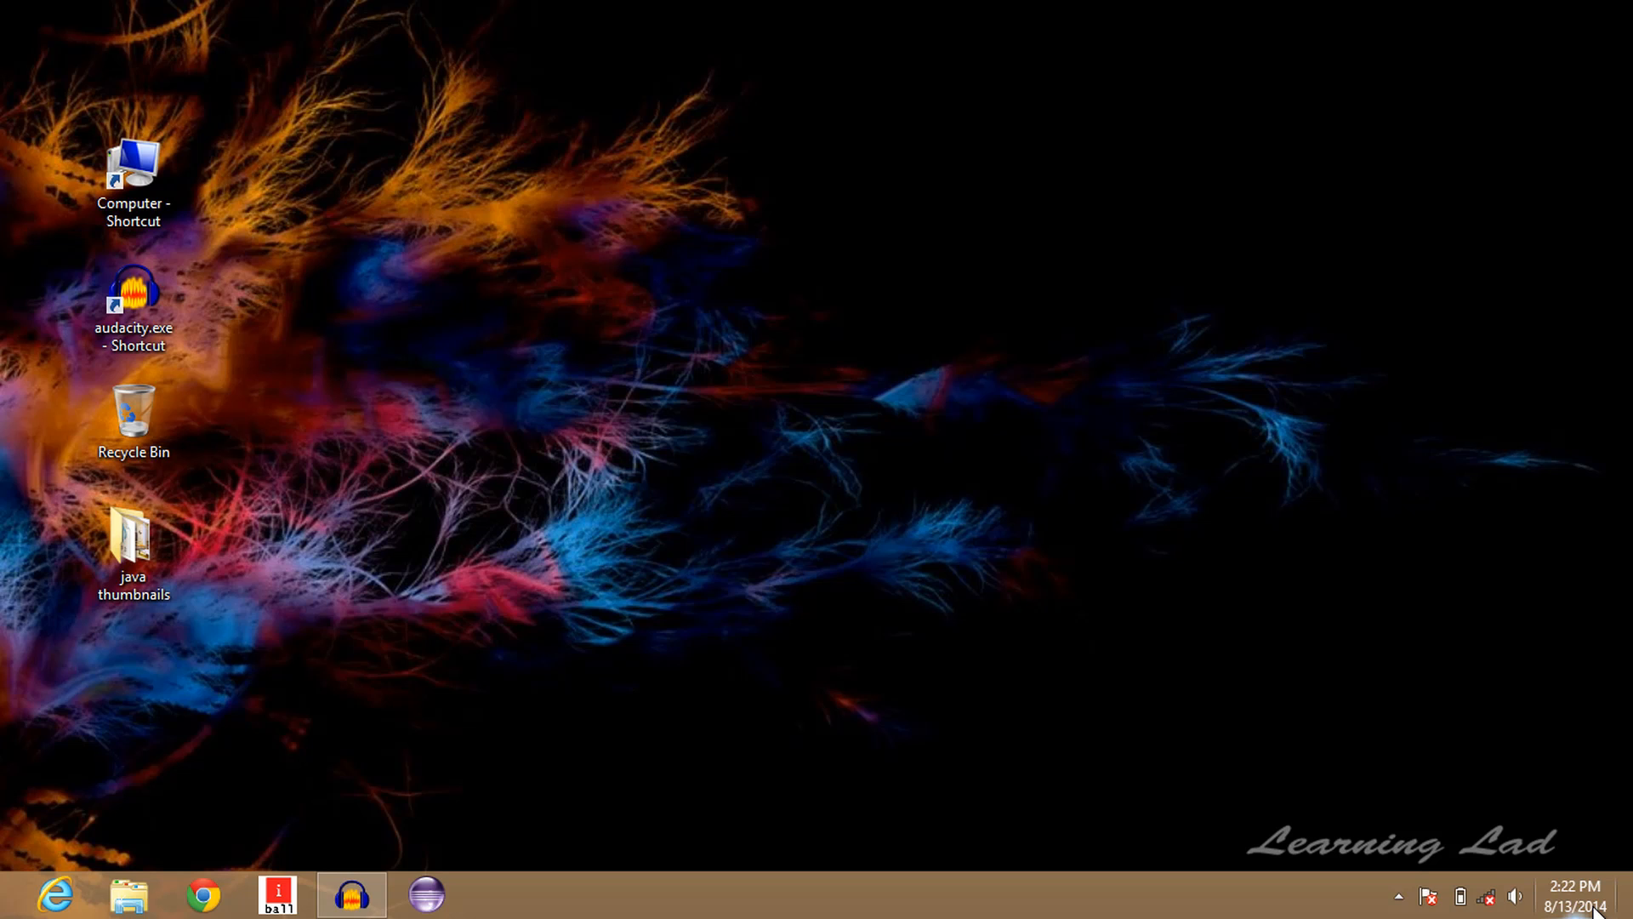
mouse_move(1584, 905)
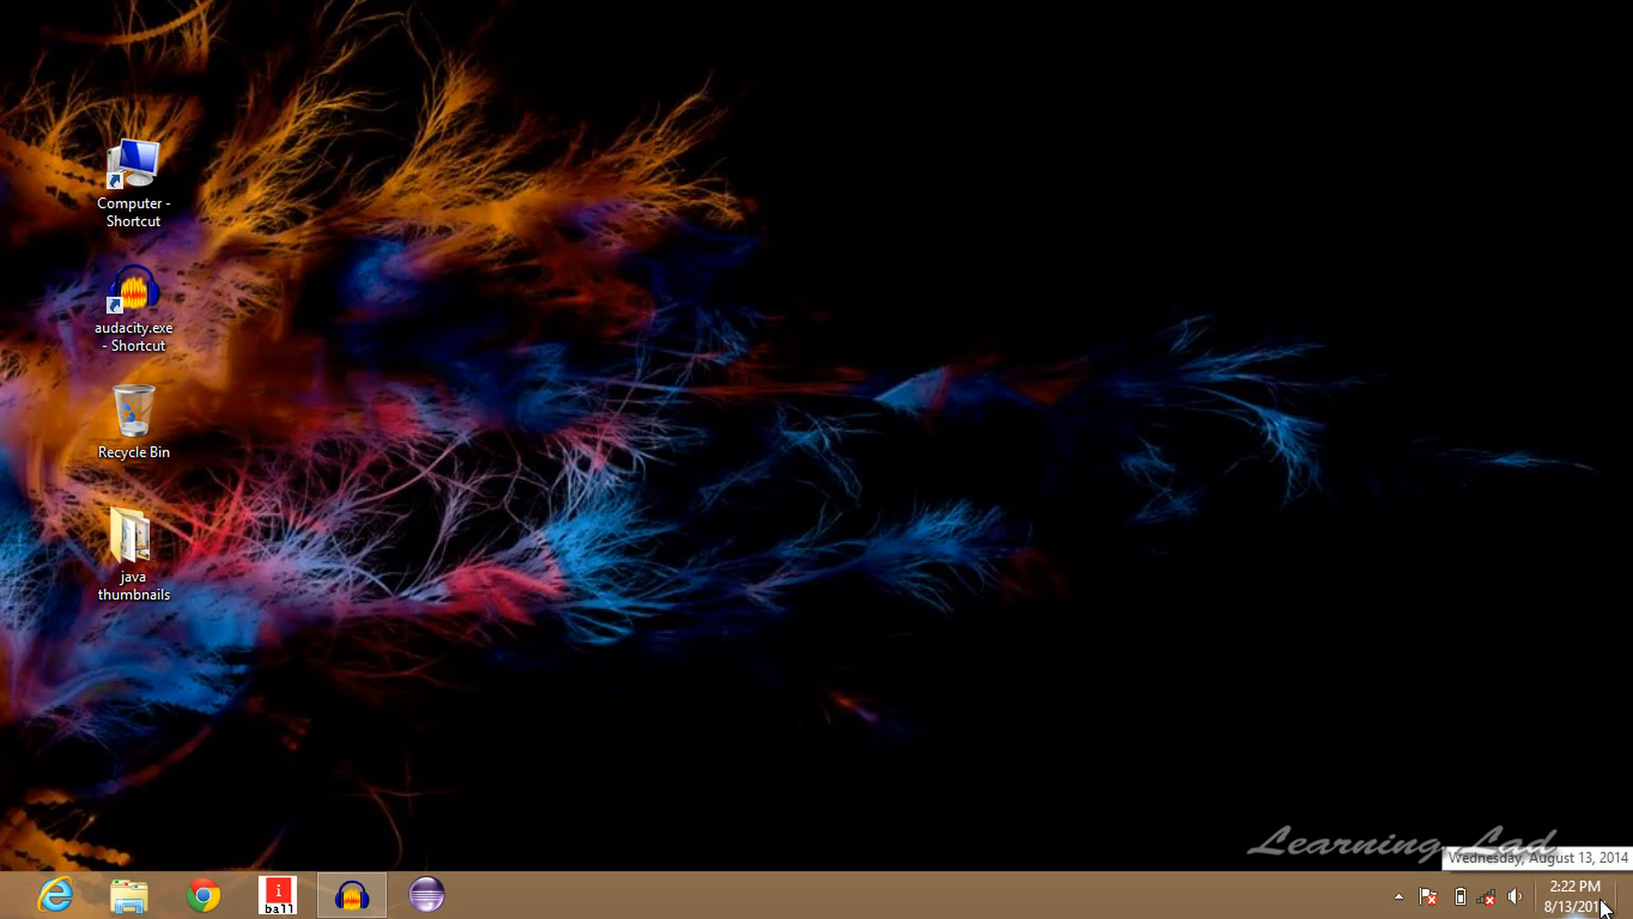
mouse_move(1589, 905)
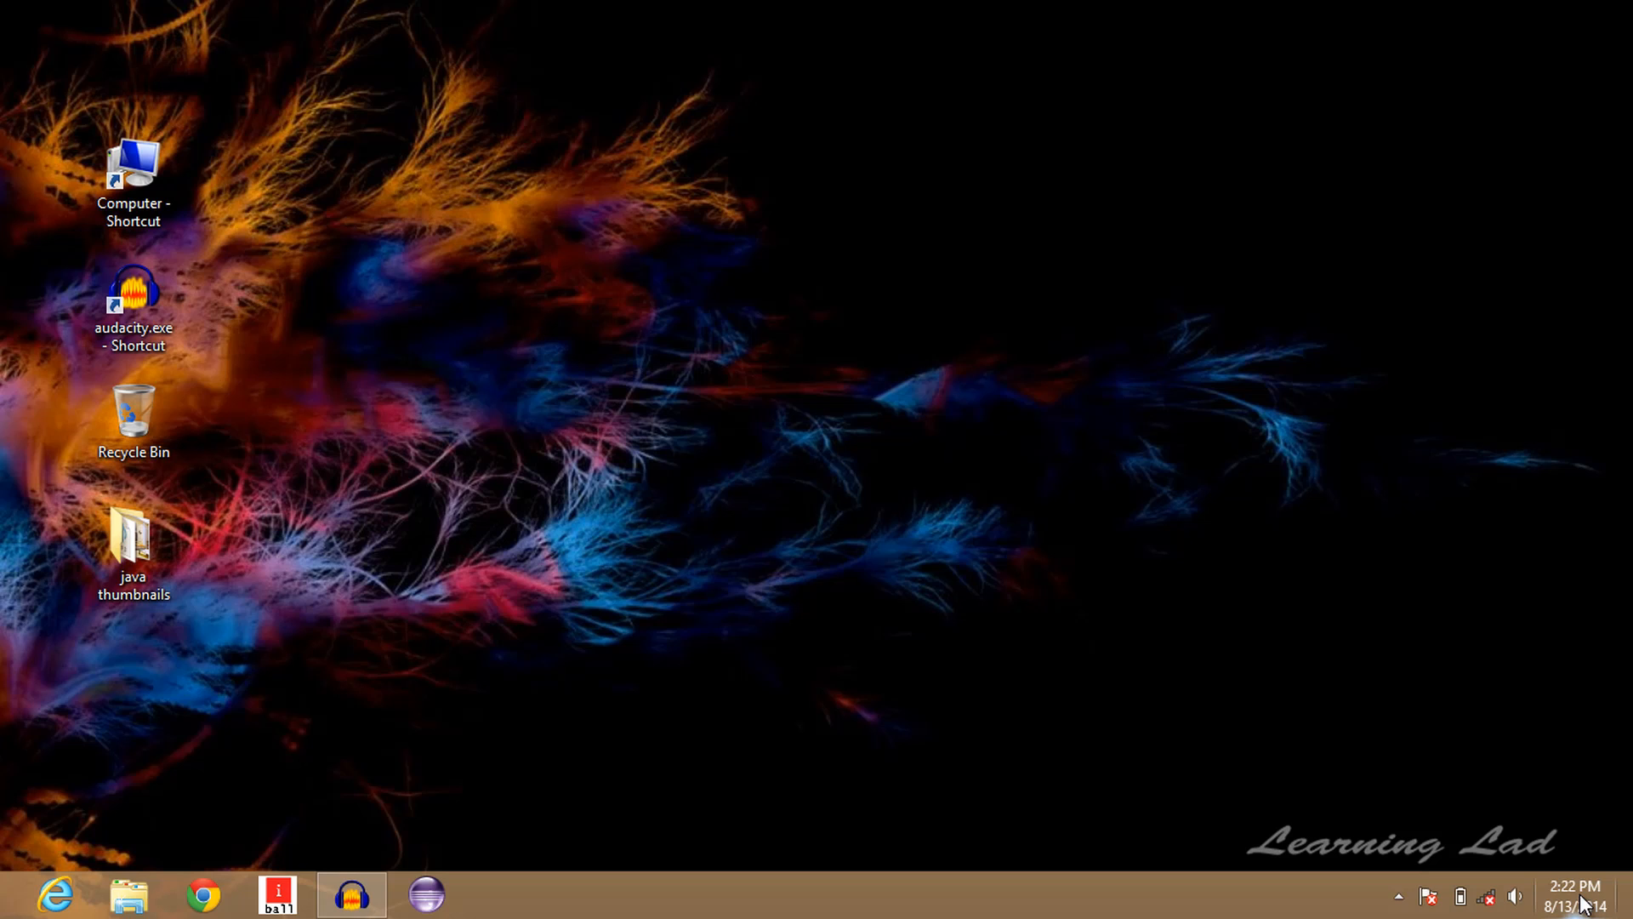
mouse_move(1592, 899)
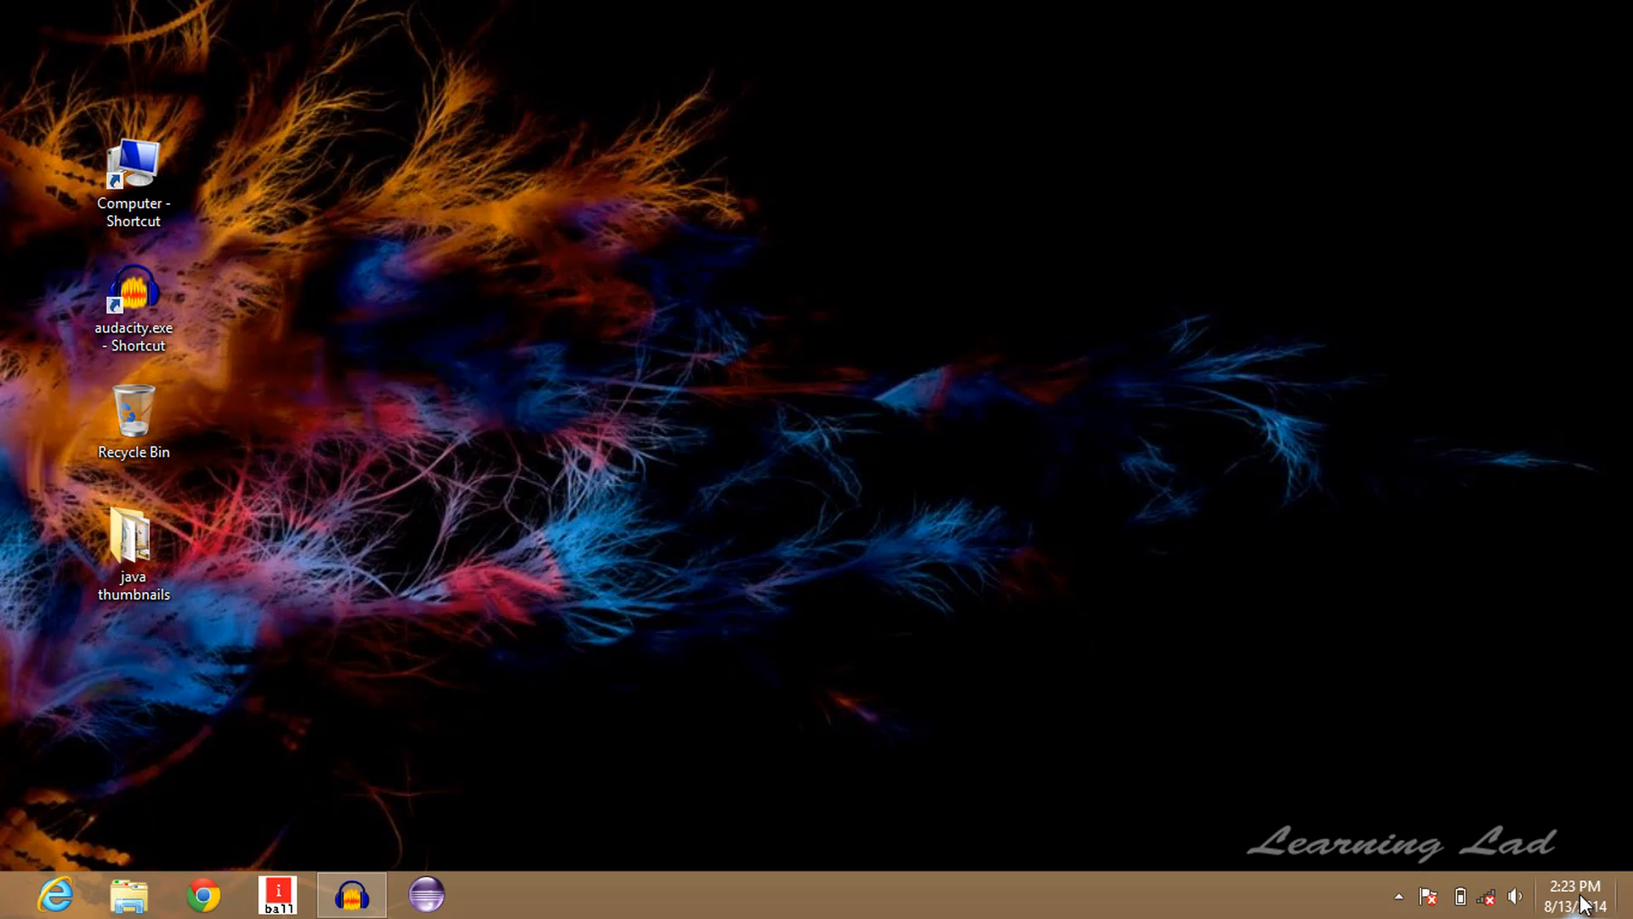
mouse_move(1313, 681)
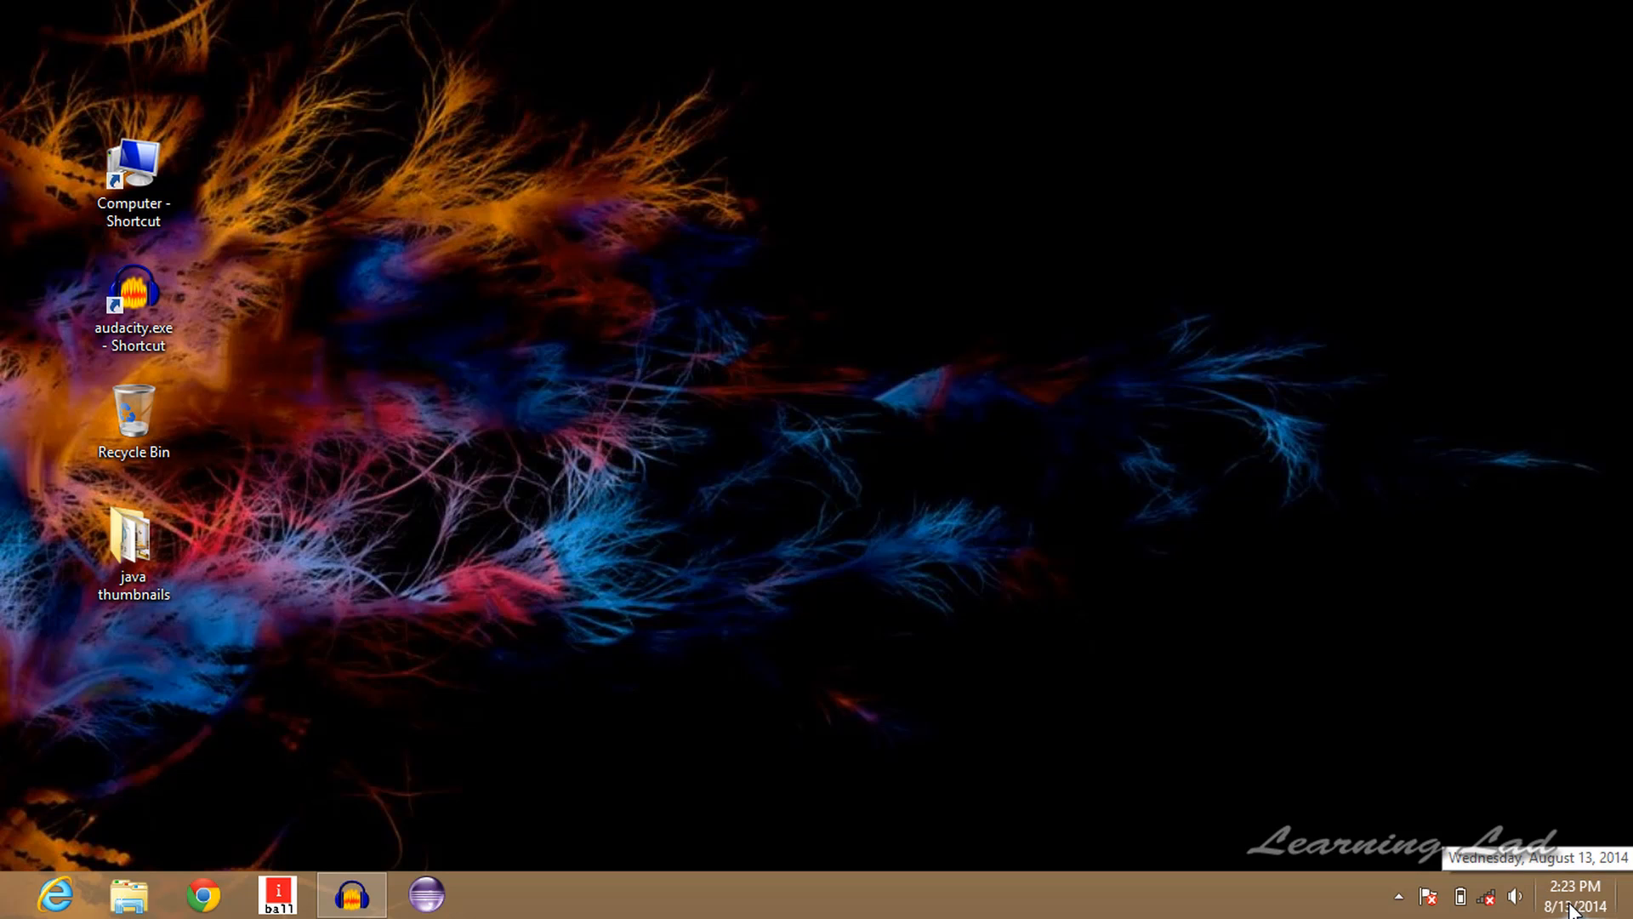
Reach the Date and Time Settings dialog from the taskbar clock, showing the August 2014 calendar
click(1559, 893)
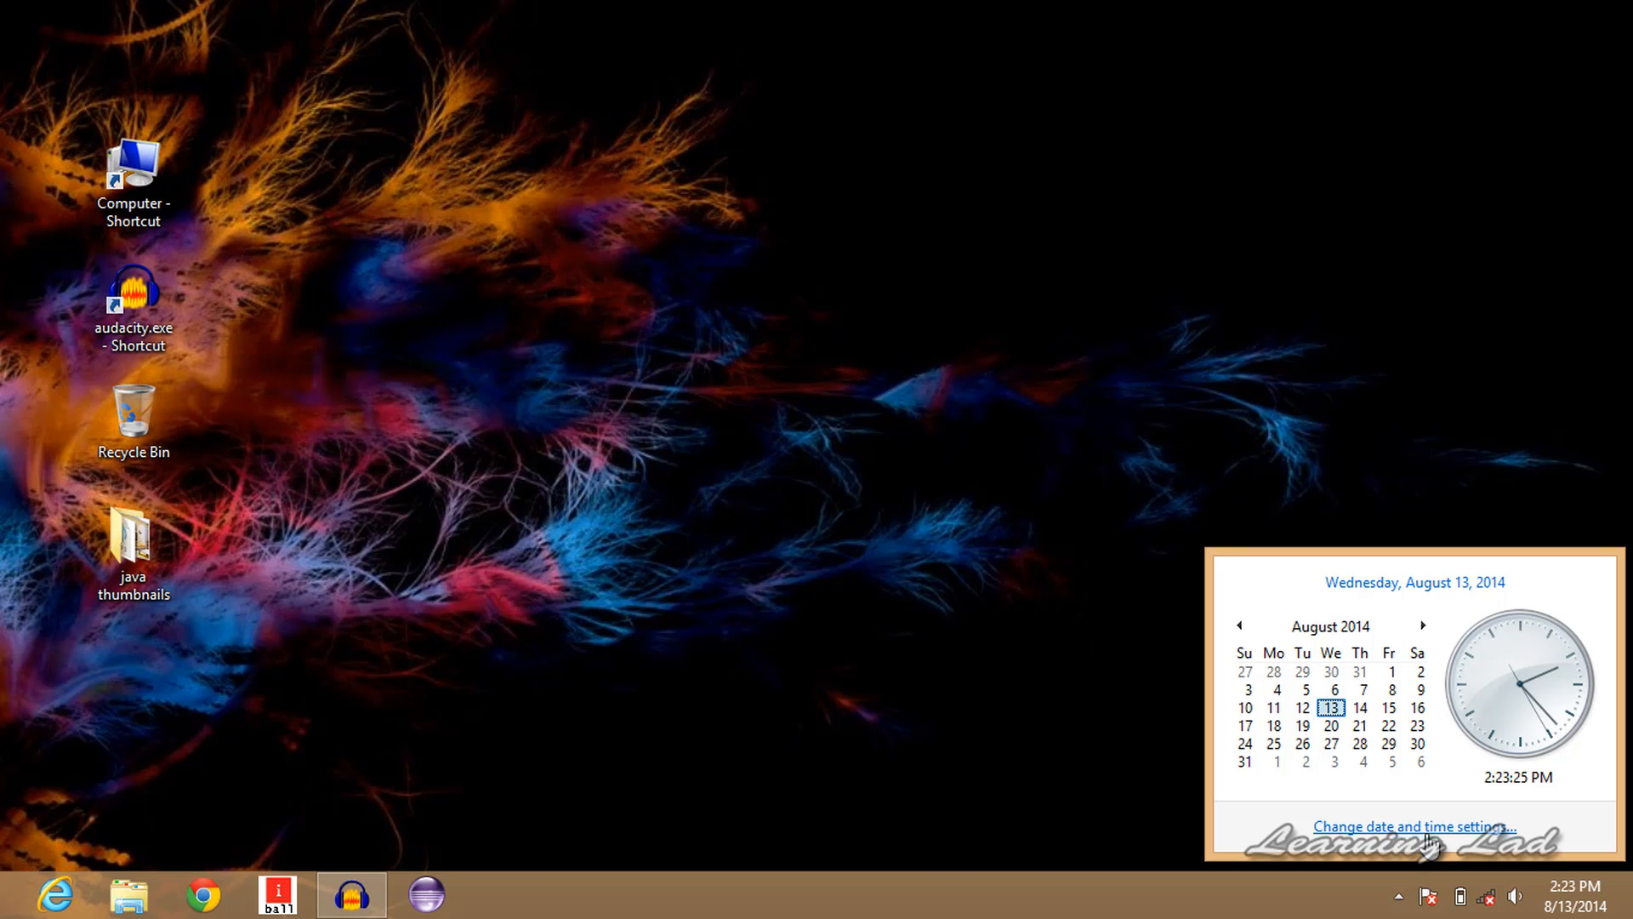
click(1408, 825)
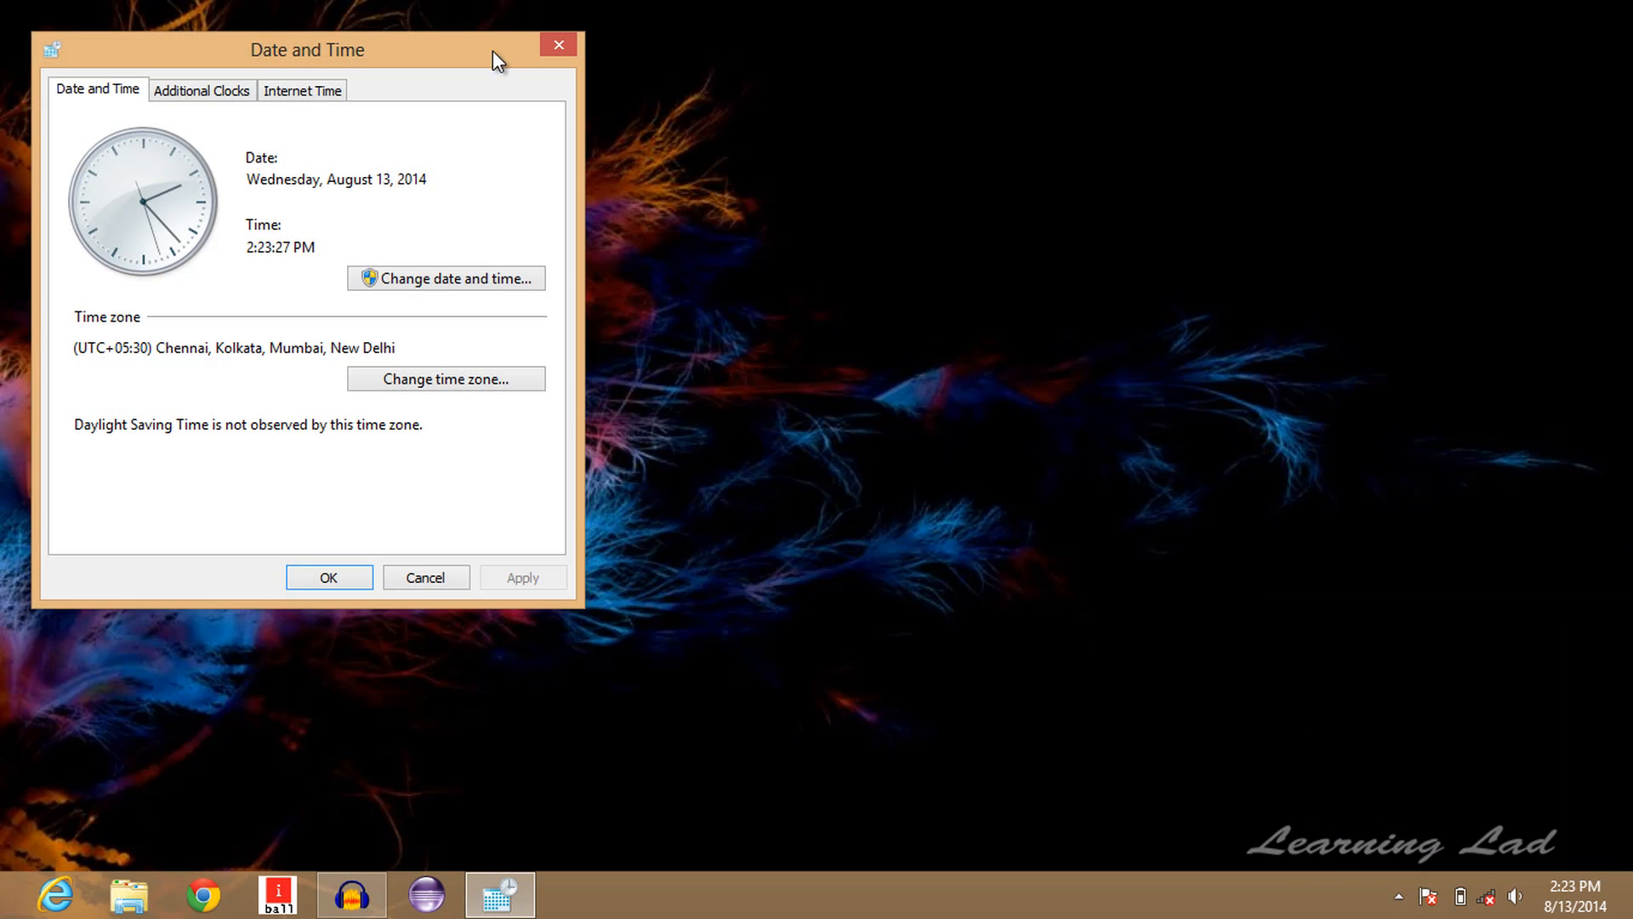
drag(308, 49, 599, 89)
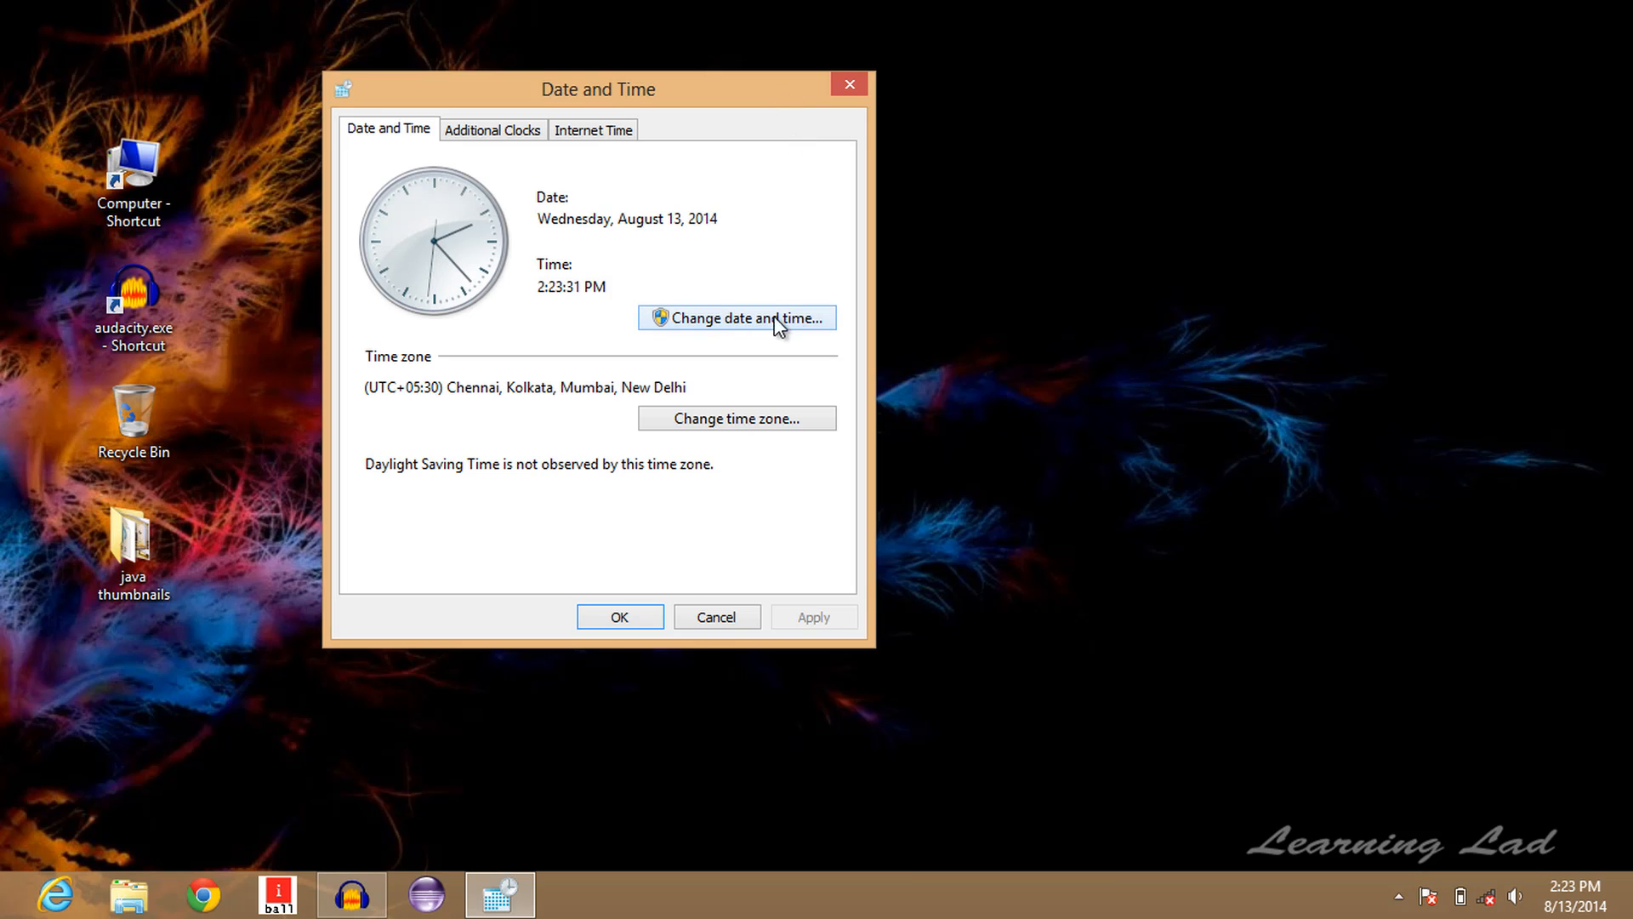
click(737, 317)
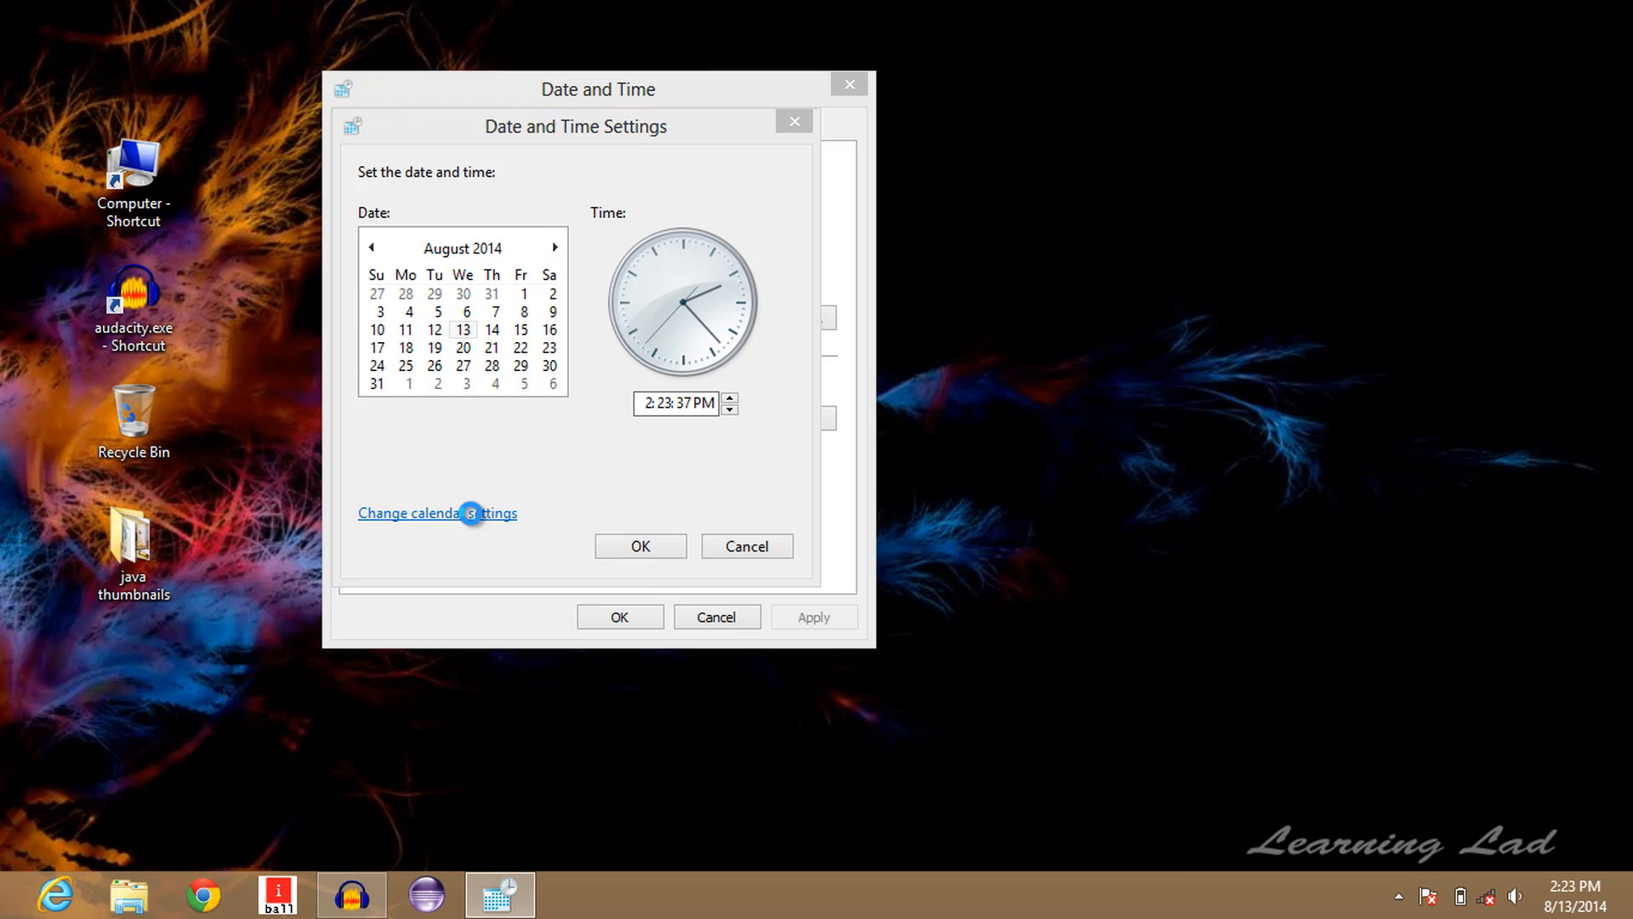
Go to the regional calendar settings to reach Customize Format with short date M/d/yyyy
click(470, 514)
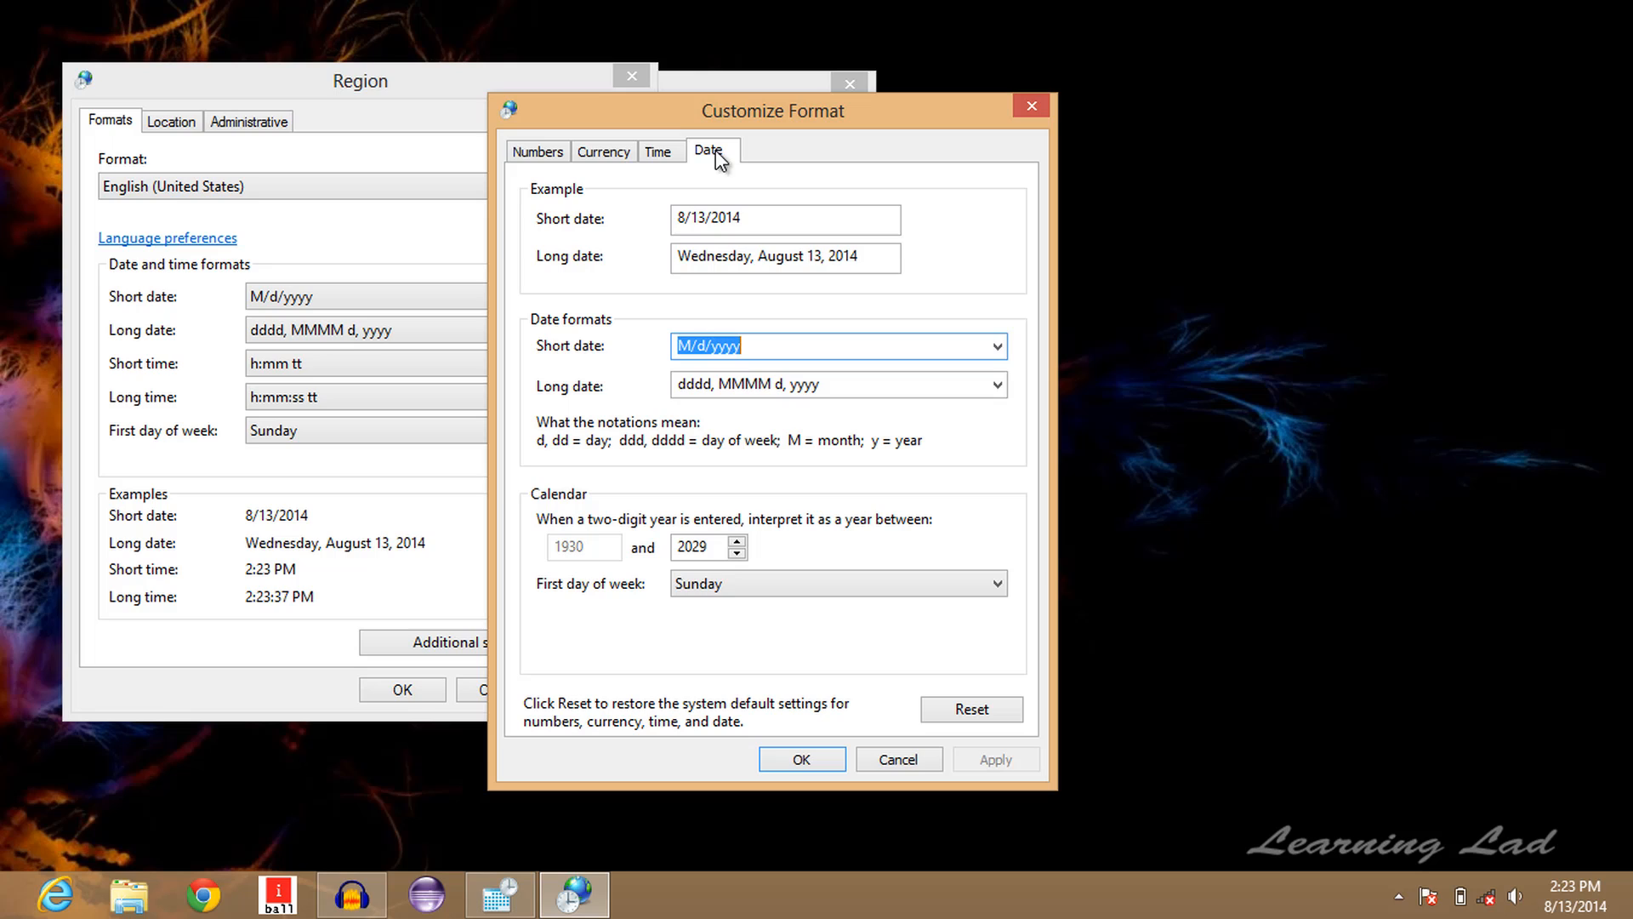
mouse_move(611, 333)
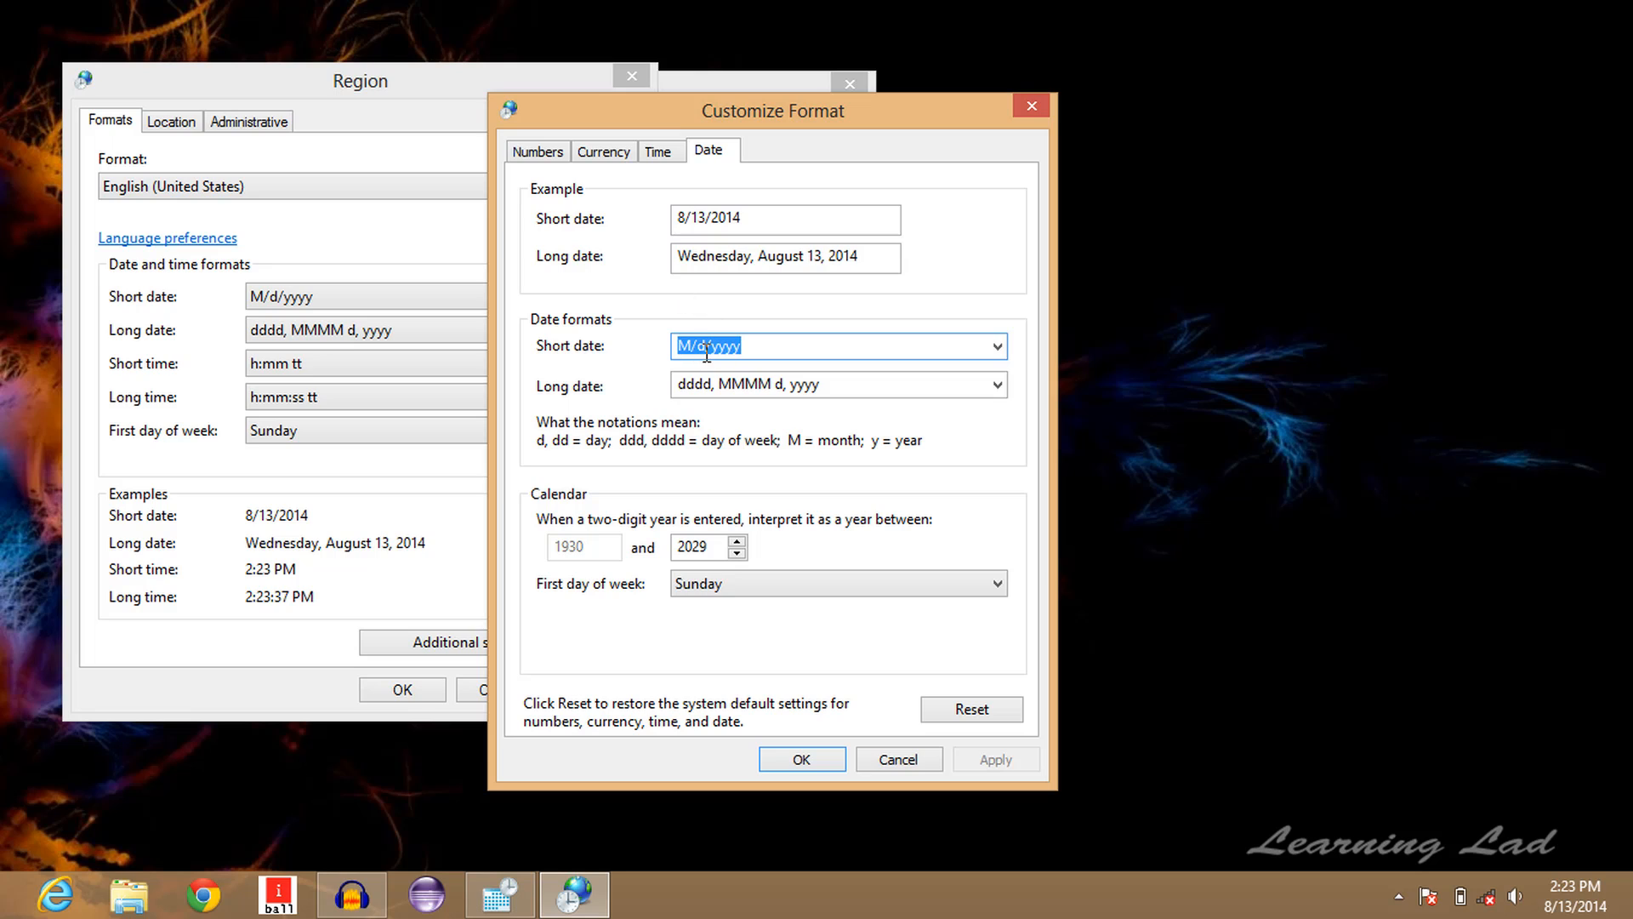
mouse_move(748, 350)
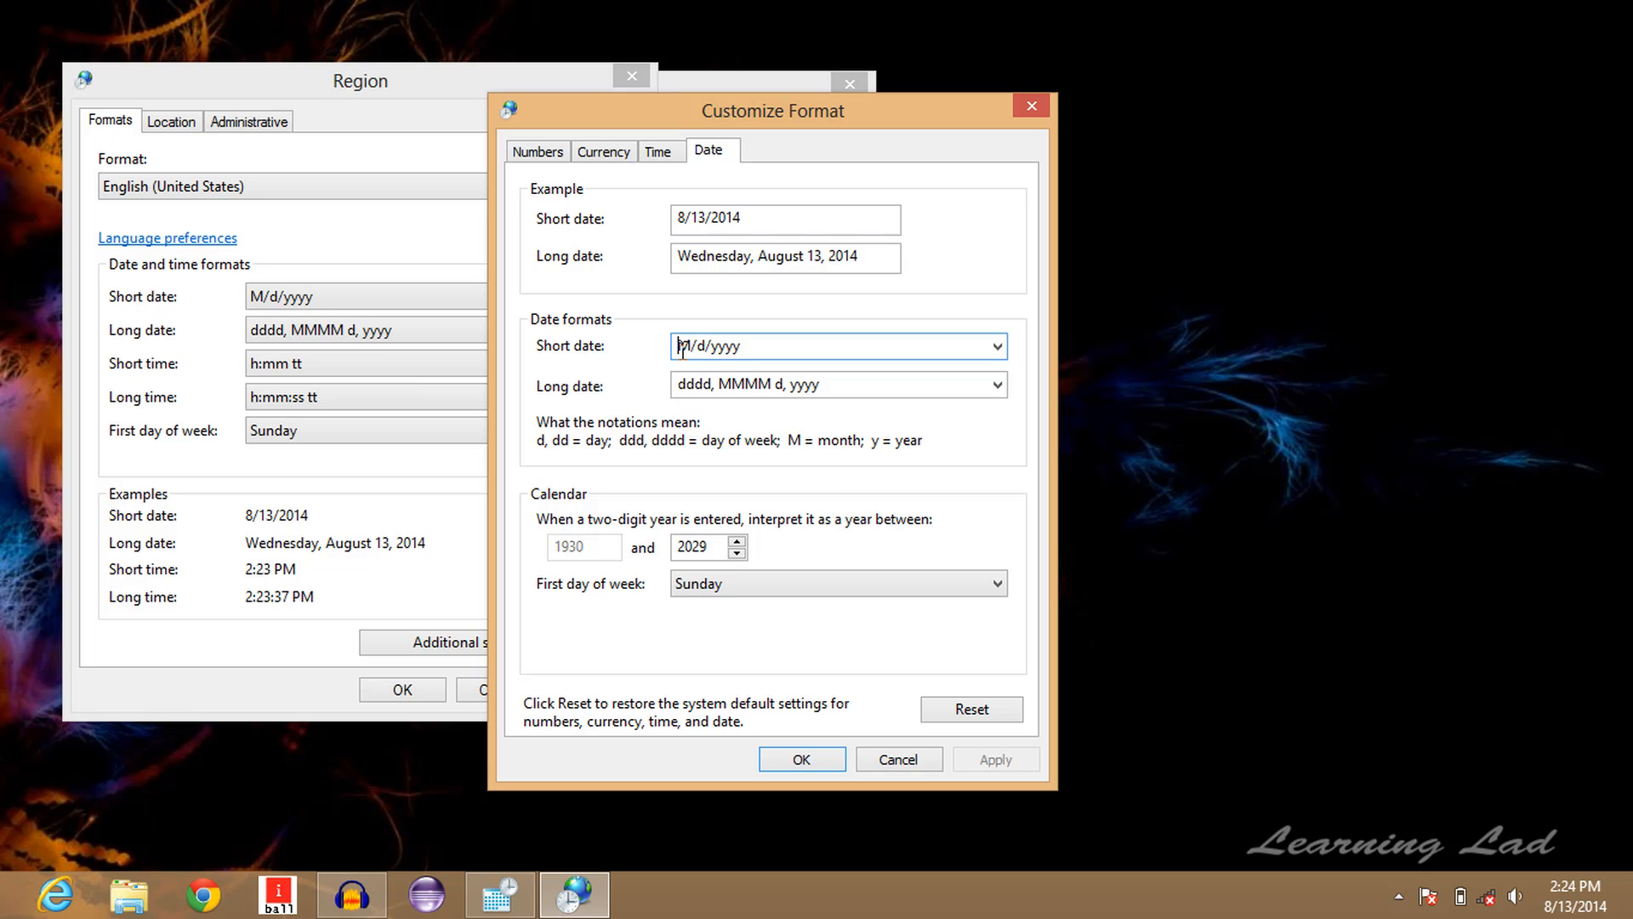
Prefix the short date with 'dddd, ' and apply it so the example reads Wednesday, 8/13/2014
text(dd)
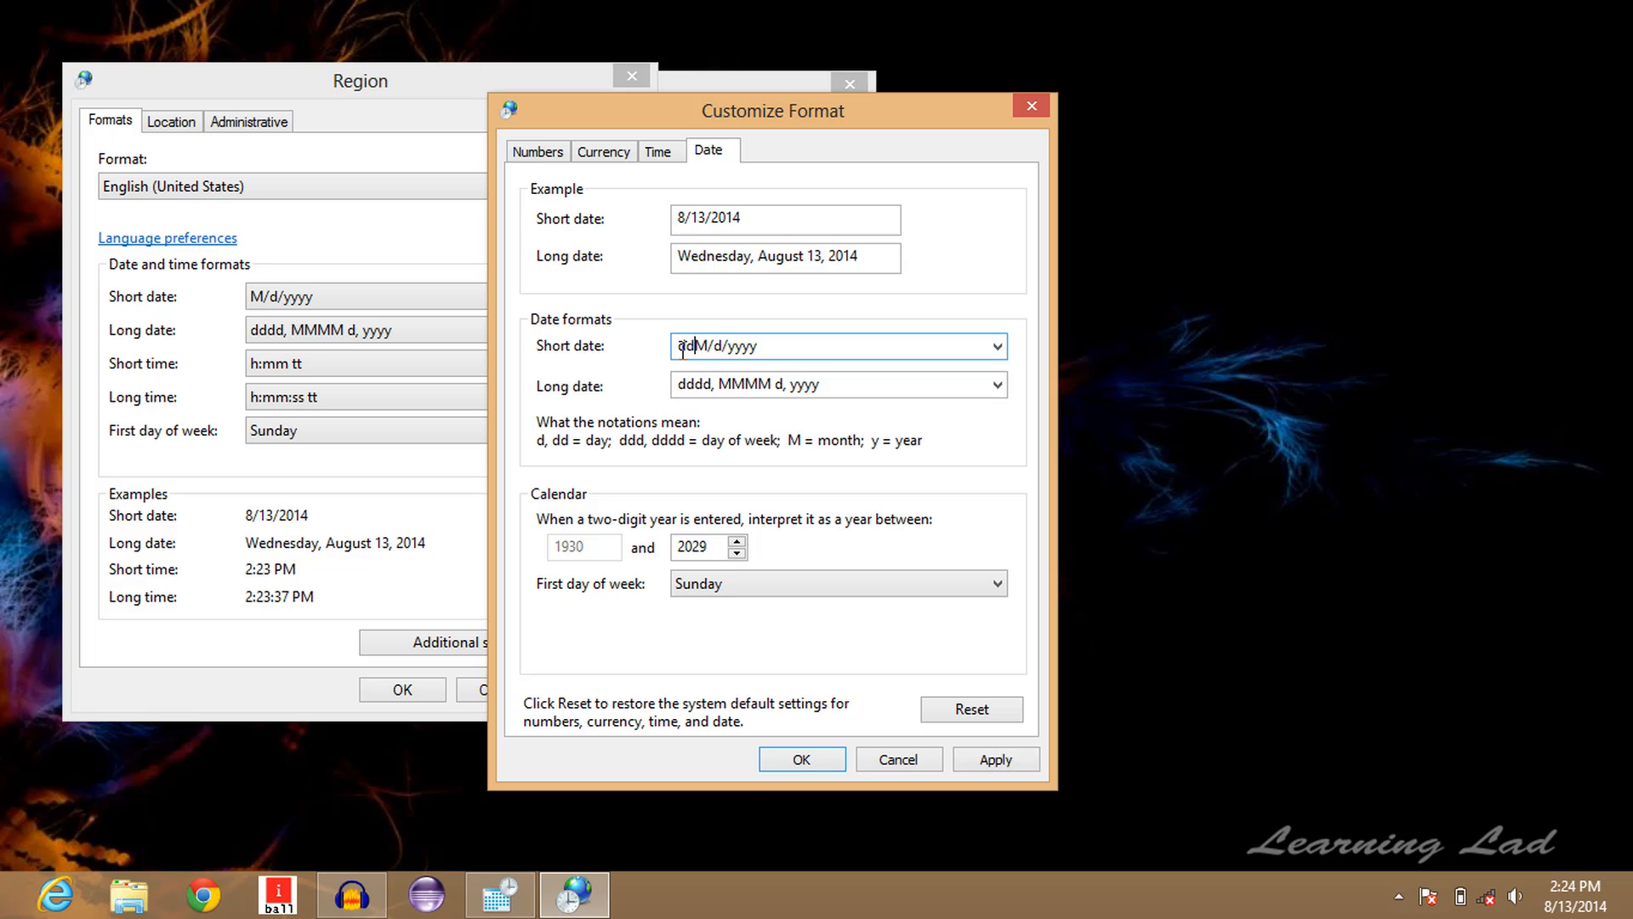
text(dddd,)
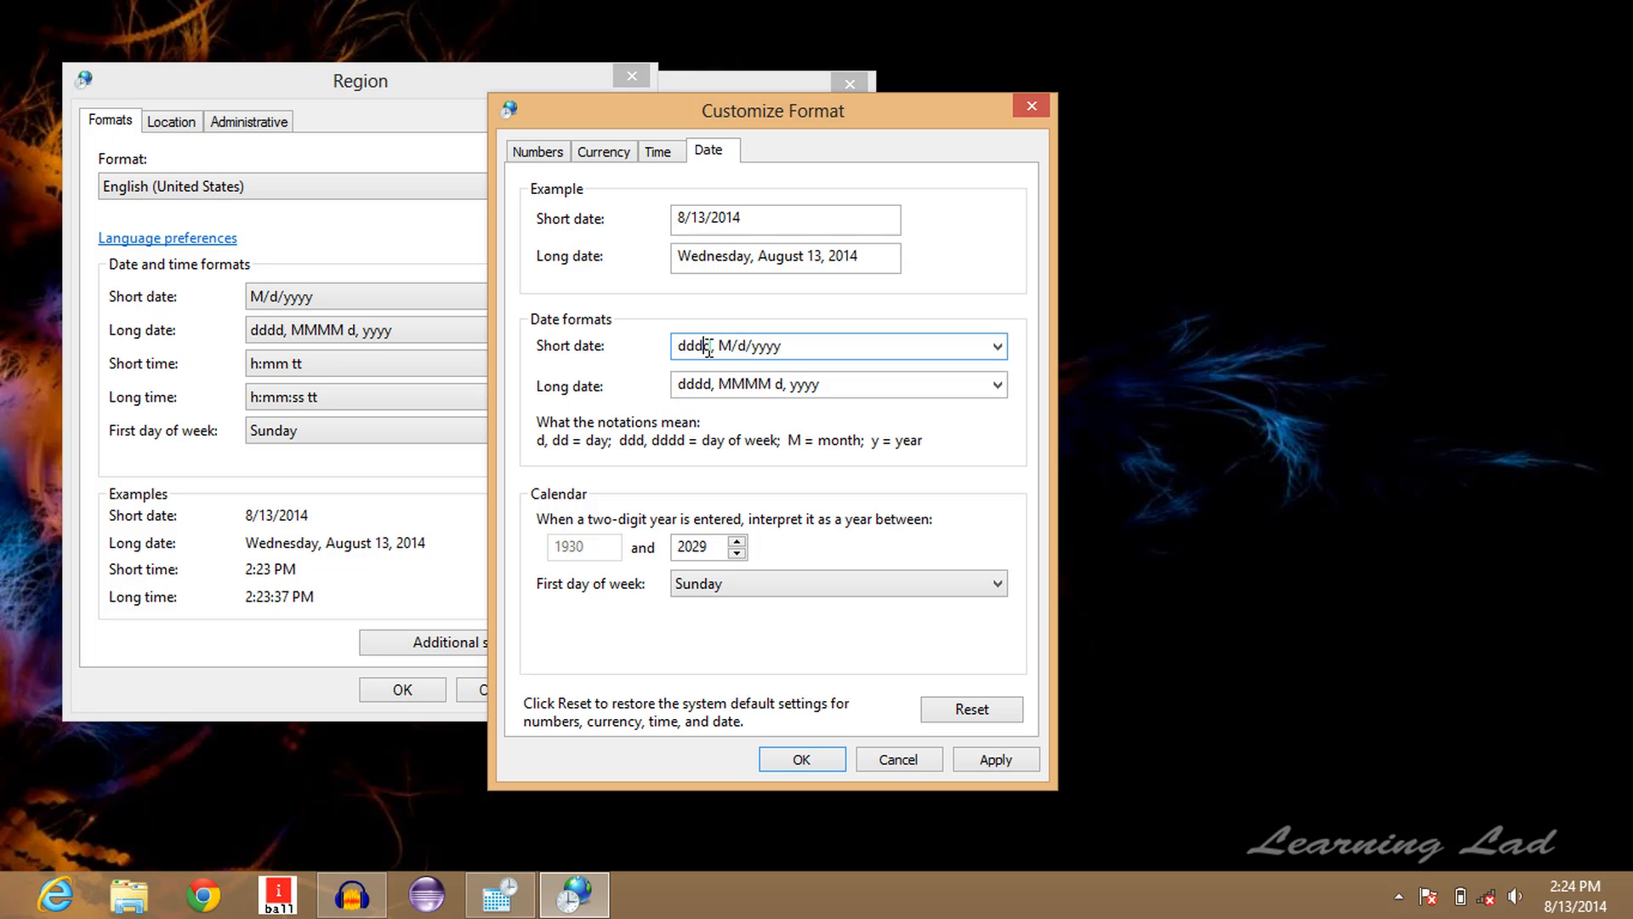
double_click(694, 345)
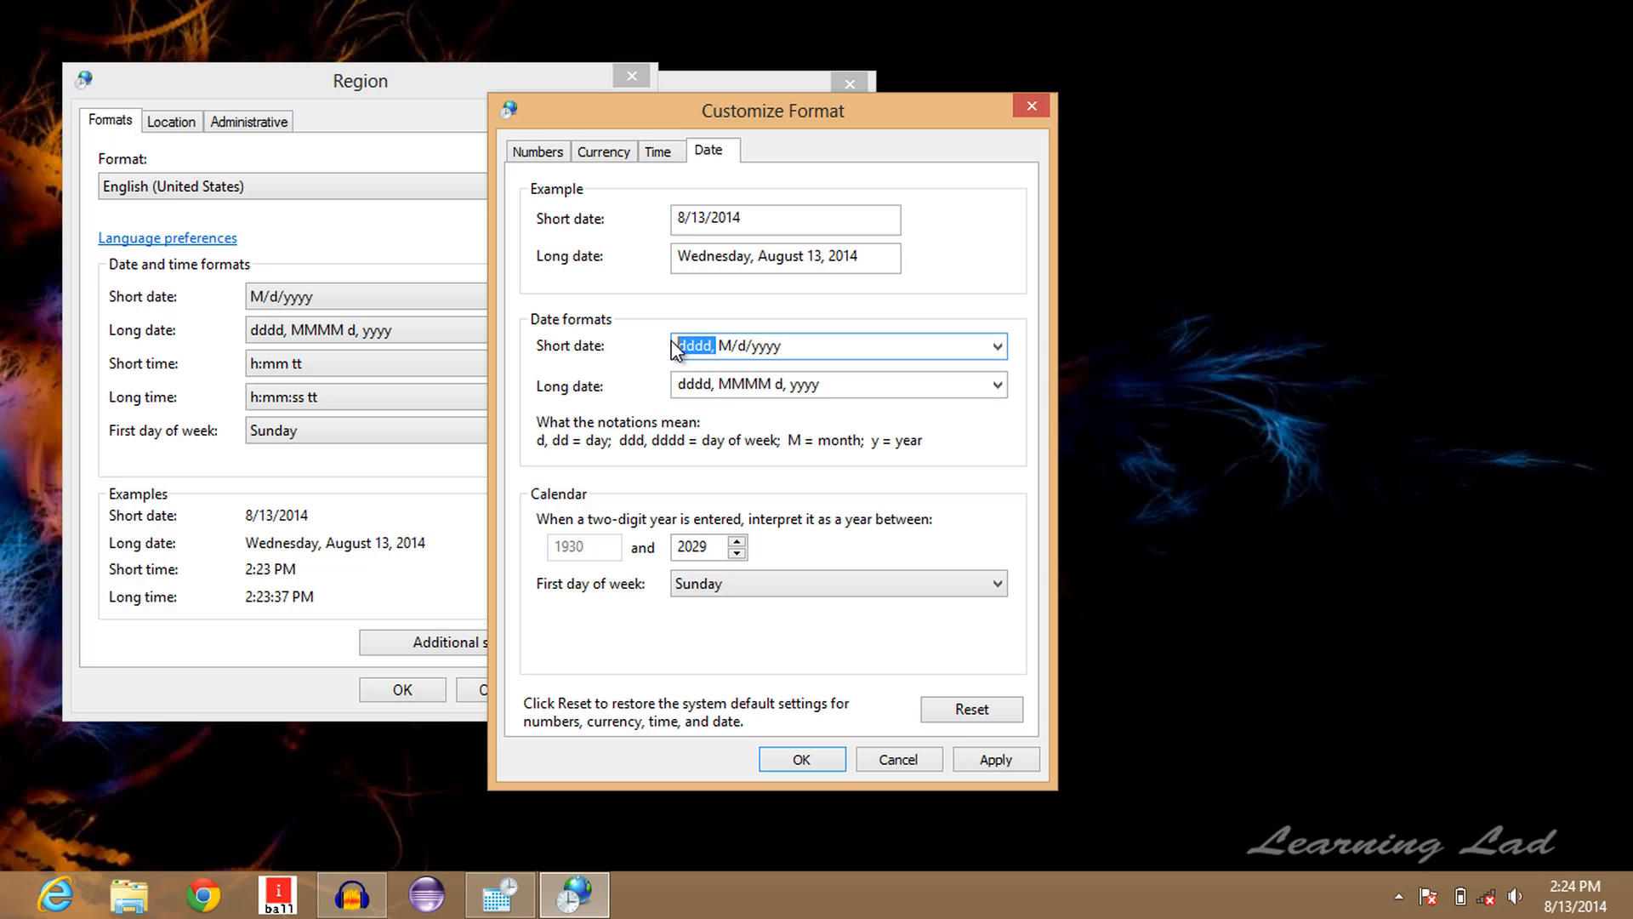
click(997, 759)
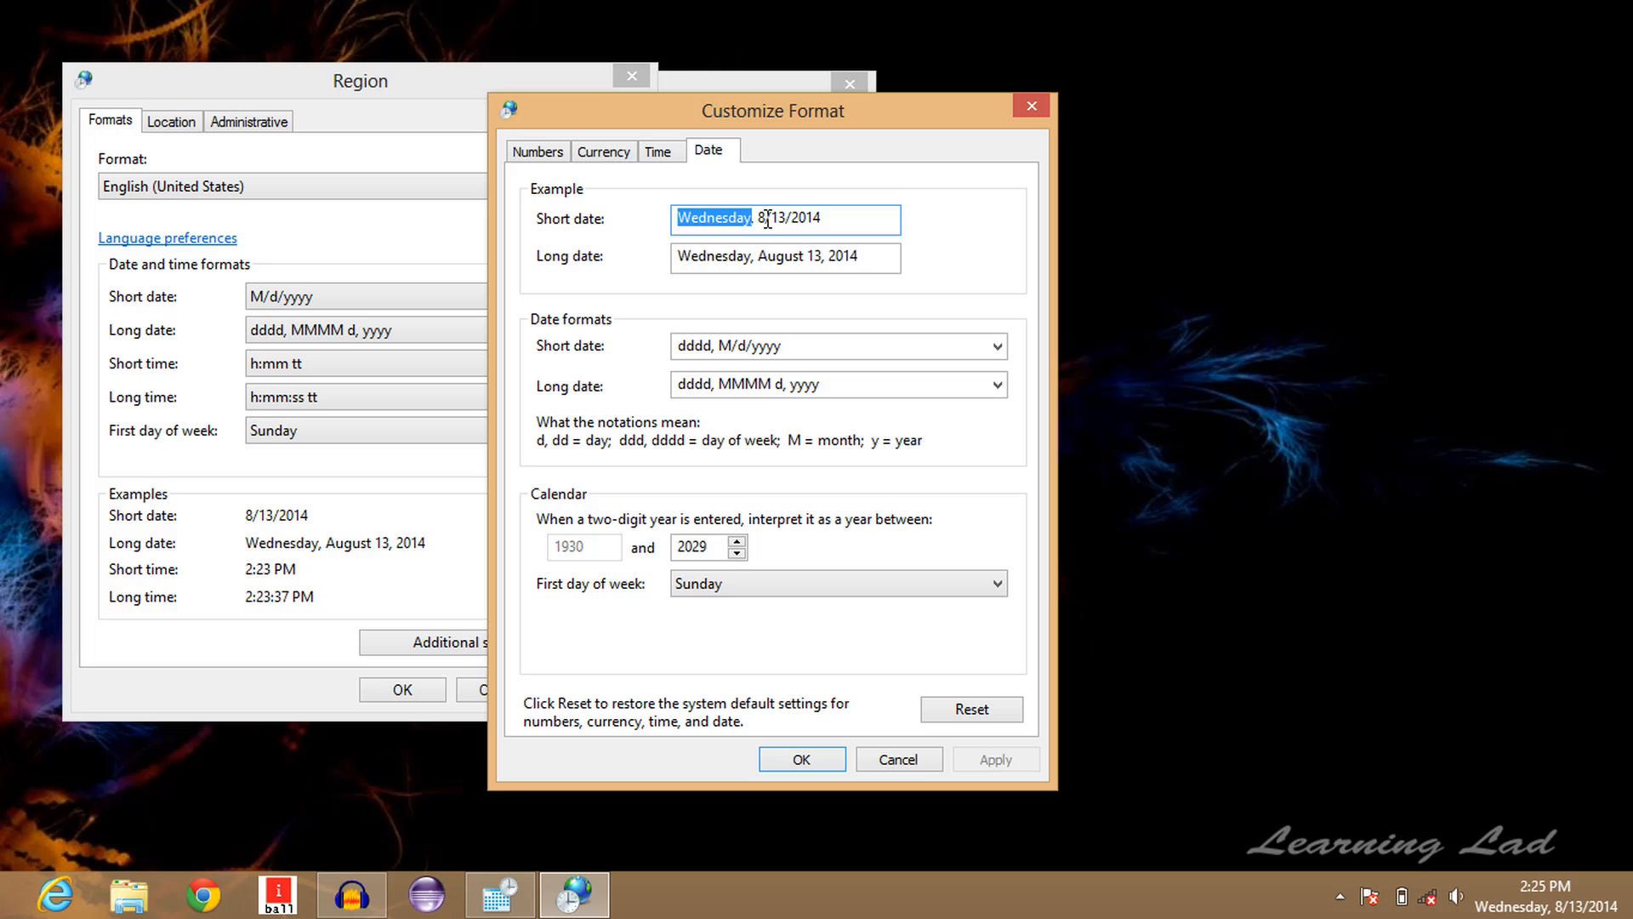
mouse_move(827, 221)
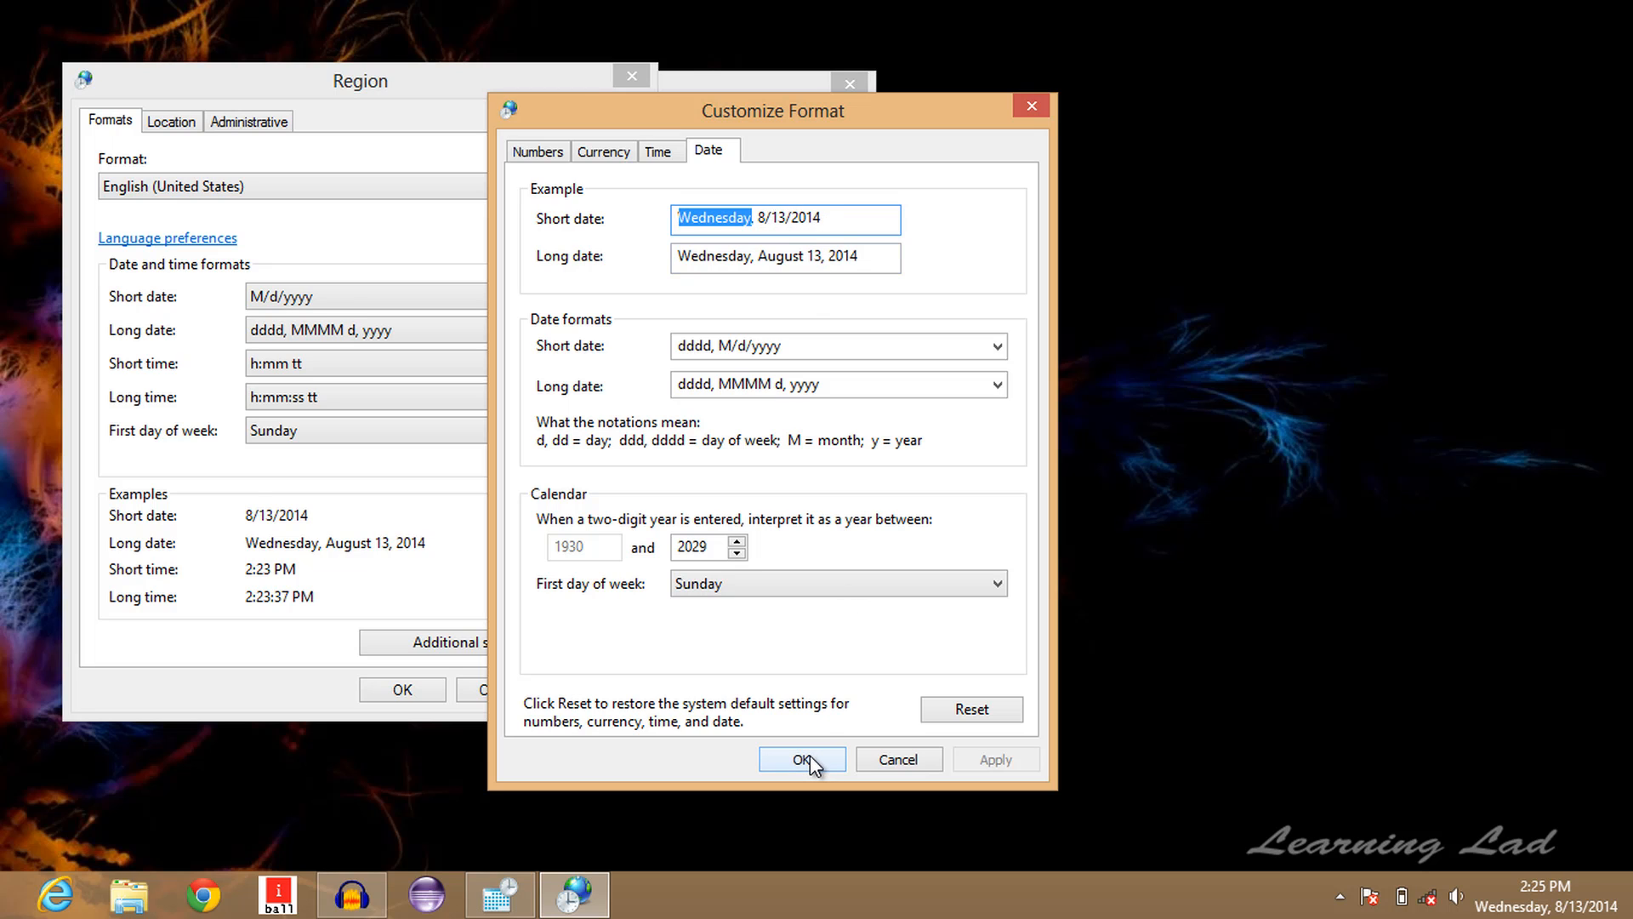
Confirm all three dialogs with OK, leaving the taskbar clock reading Wednesday, 8/13/2014
click(803, 759)
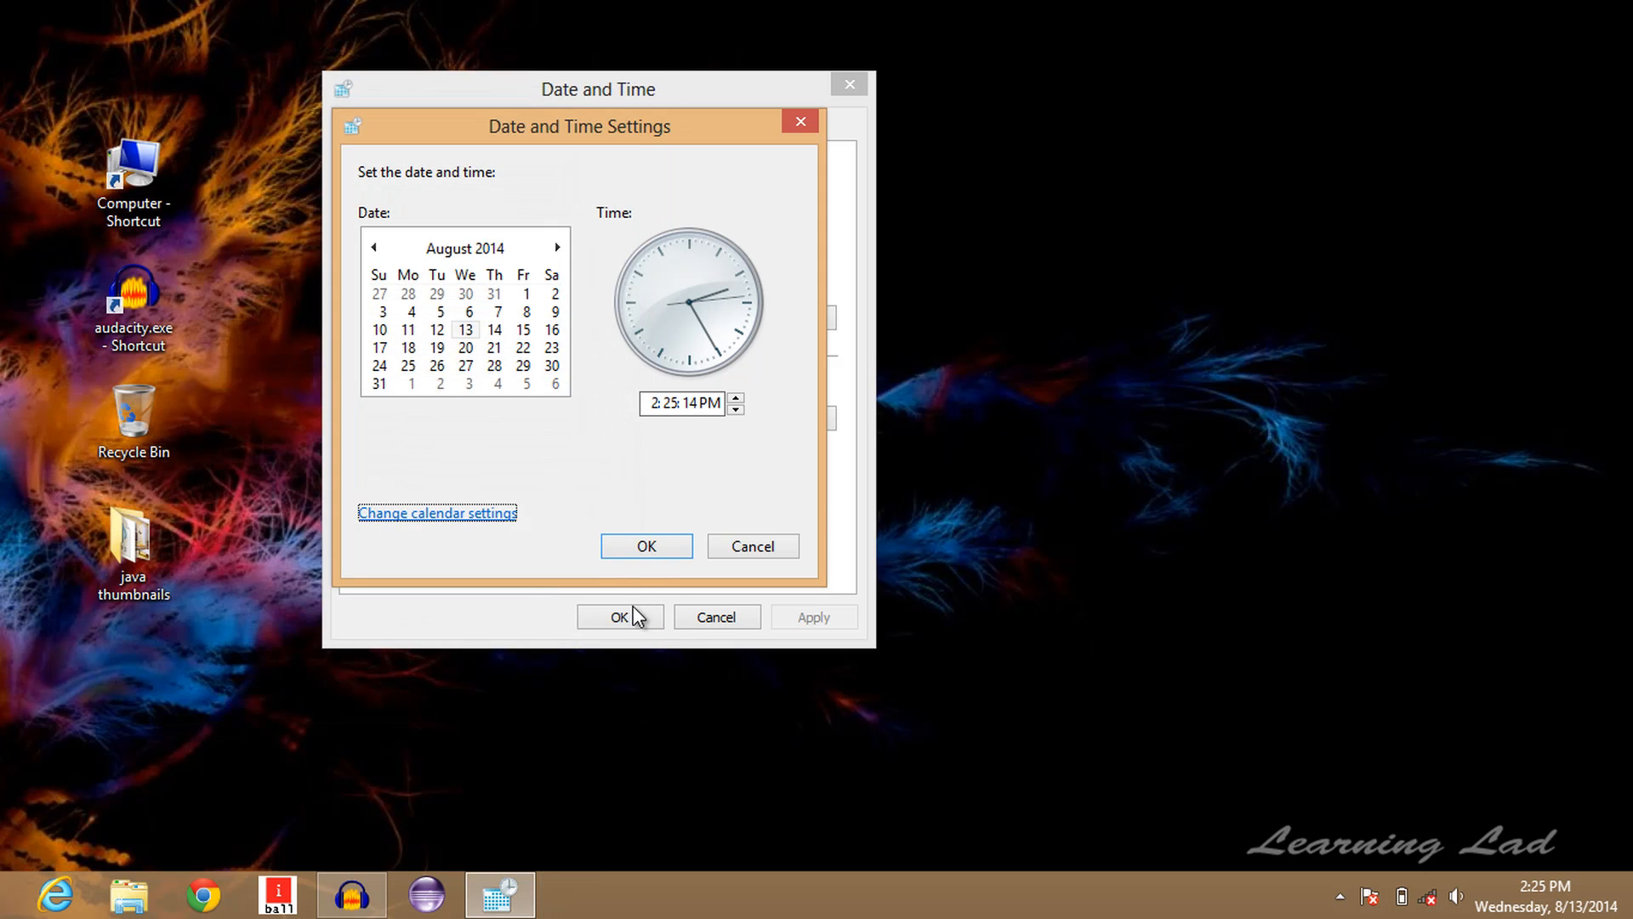
click(646, 546)
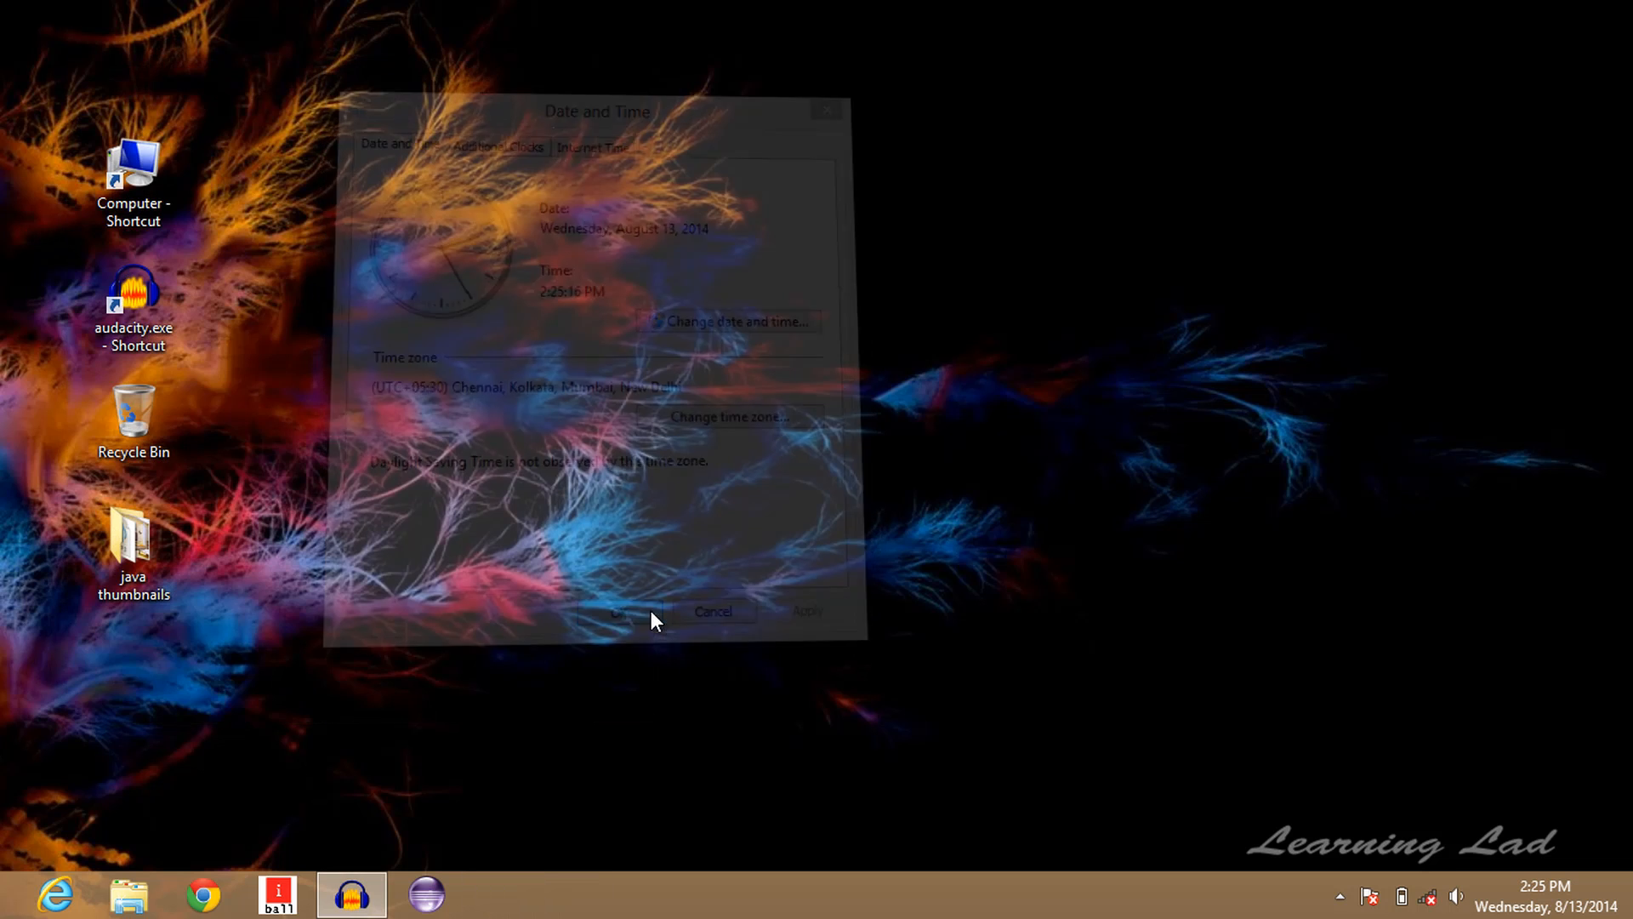
click(626, 611)
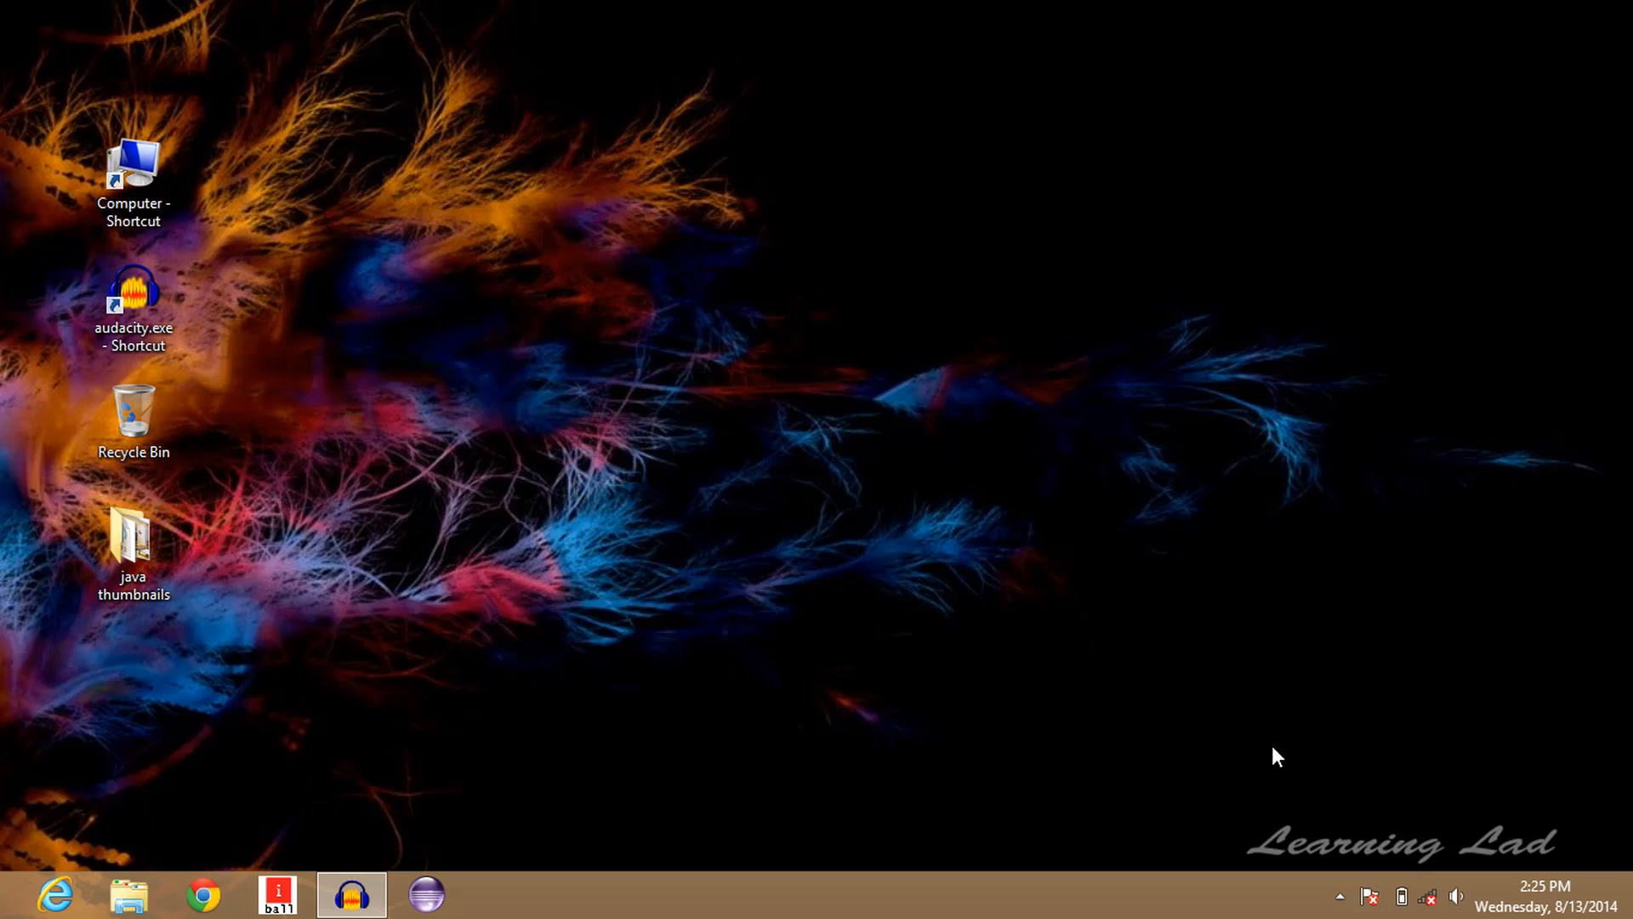
mouse_move(1545, 898)
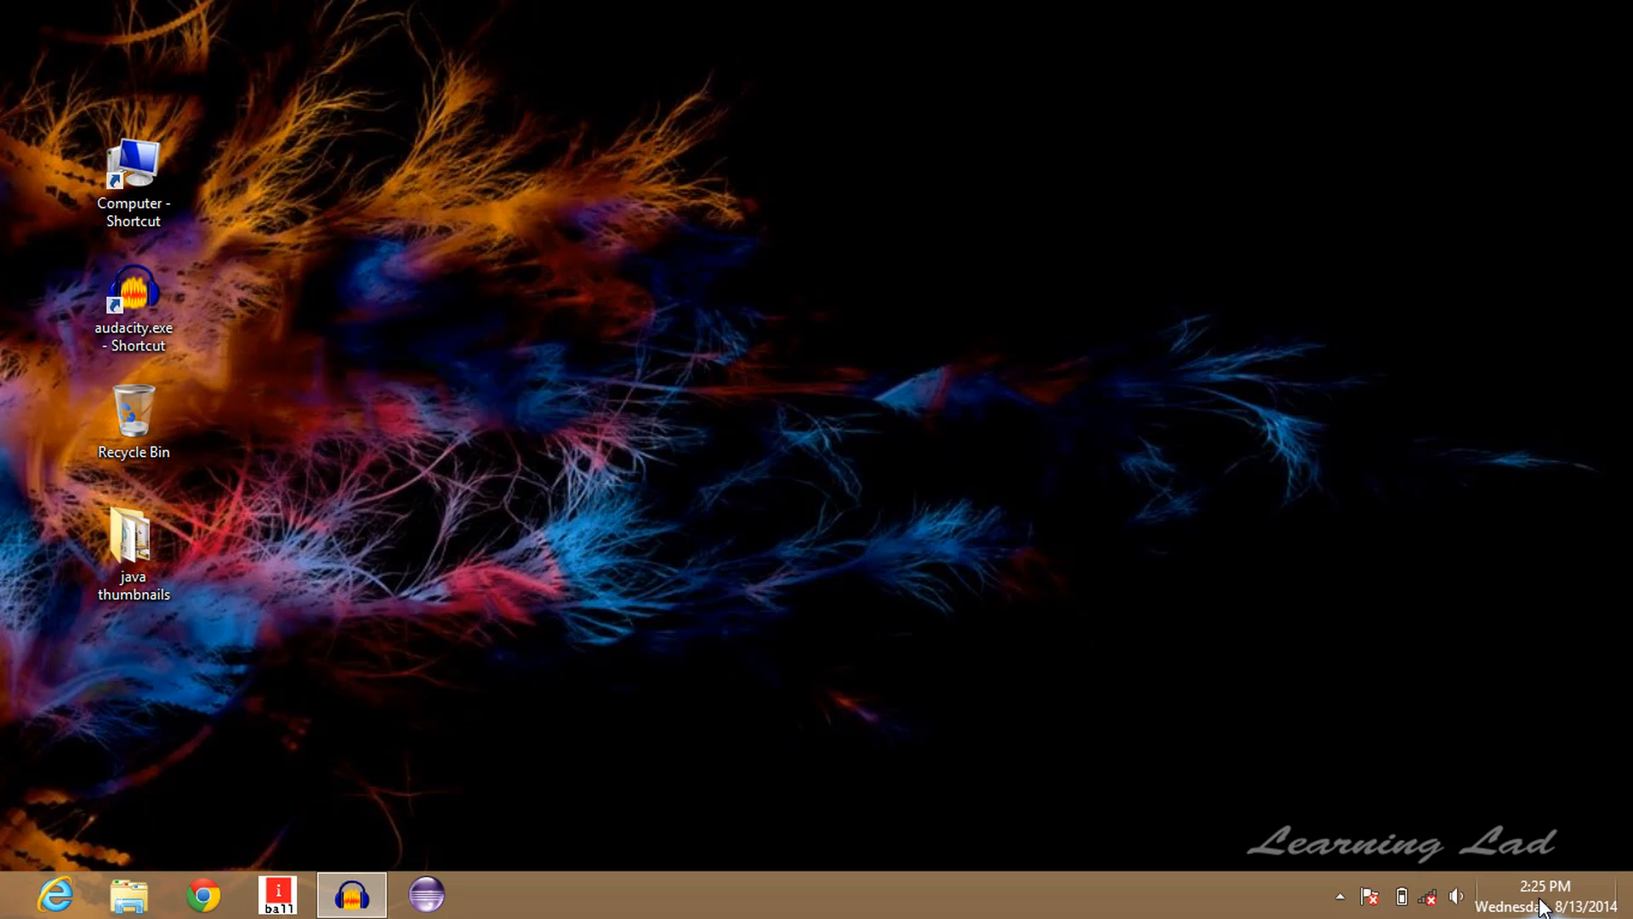
mouse_move(1548, 898)
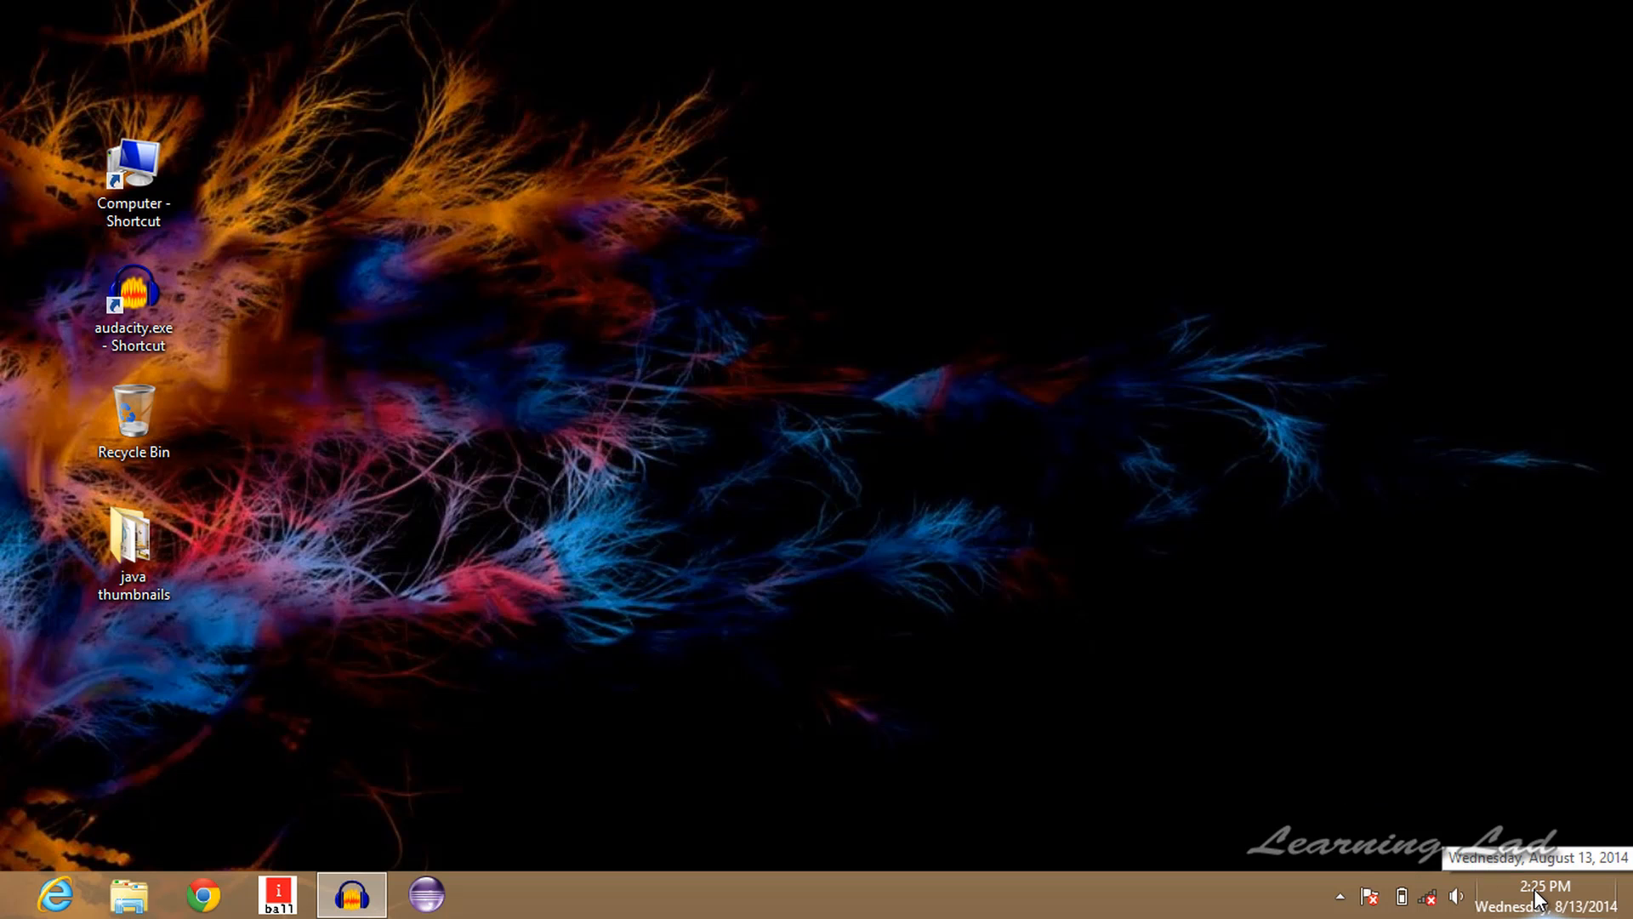